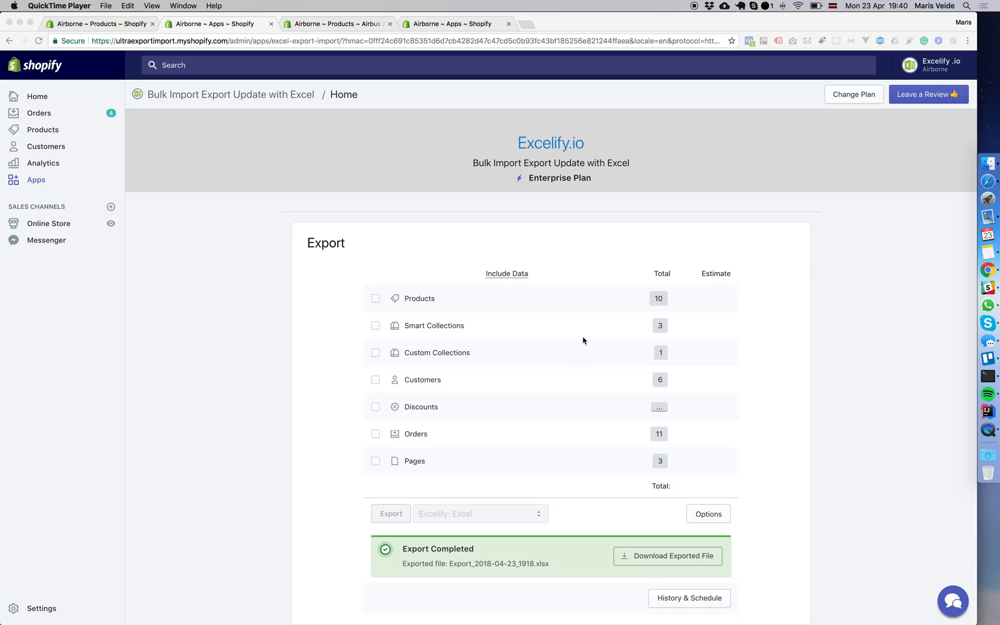
- Export the store's products with inventory and variants to Excel as Export_2018-04-23_1940.xlsx
scroll("down", 3)
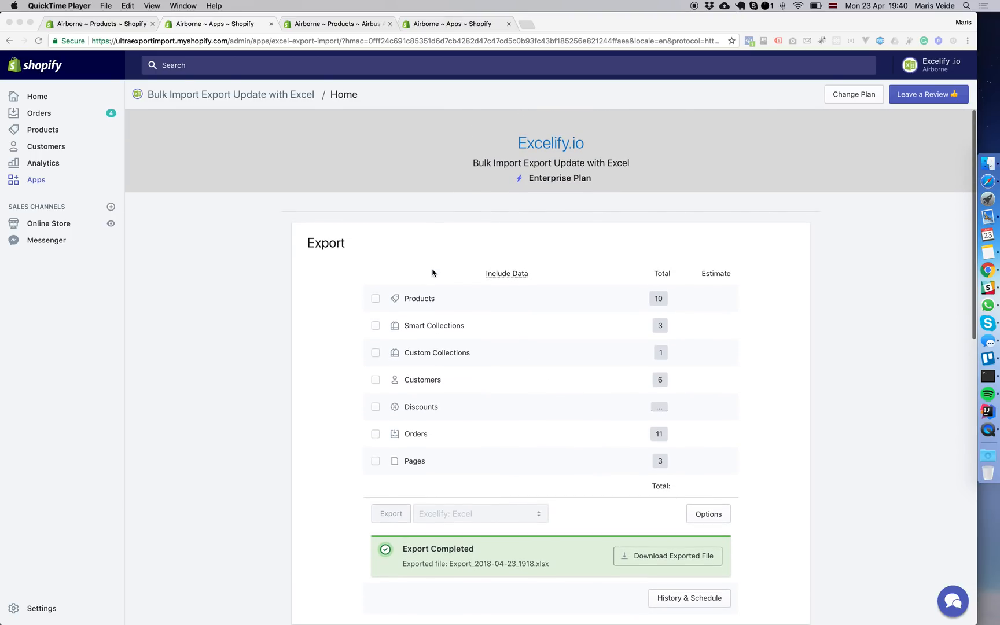
left_click(376, 298)
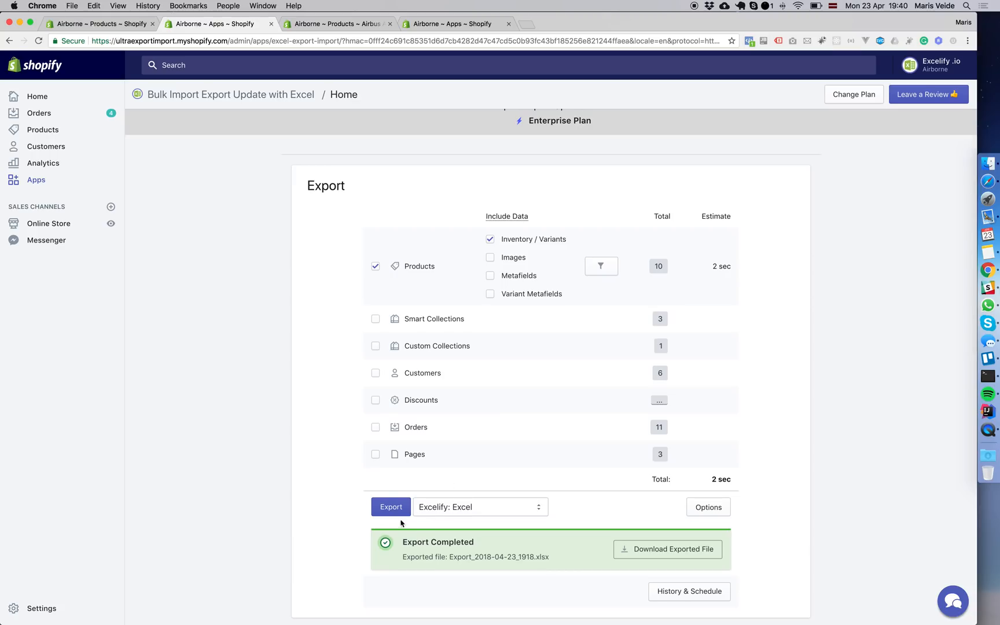
left_click(390, 506)
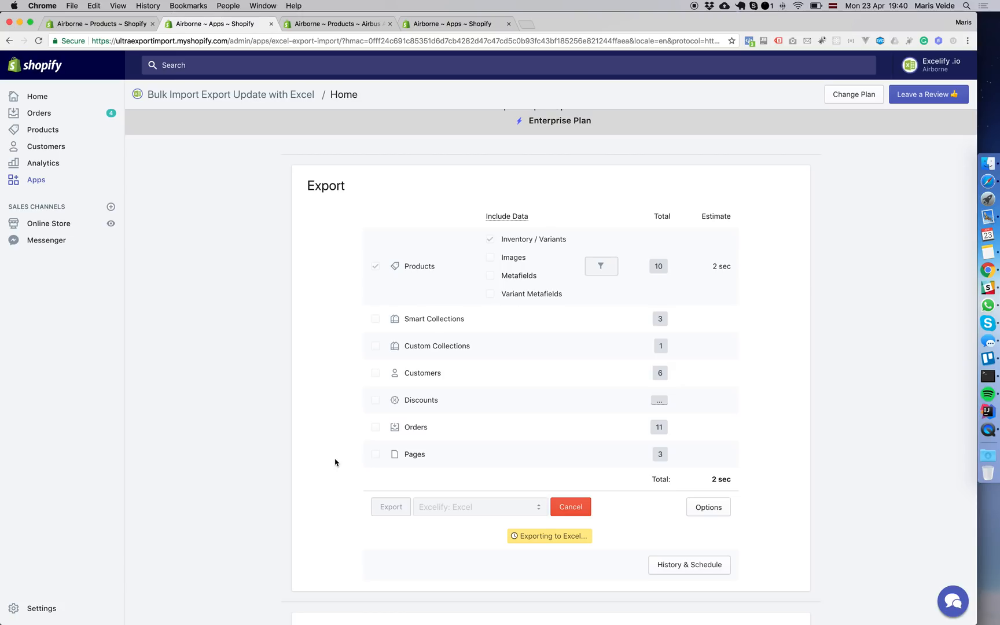
mouse_move(436, 340)
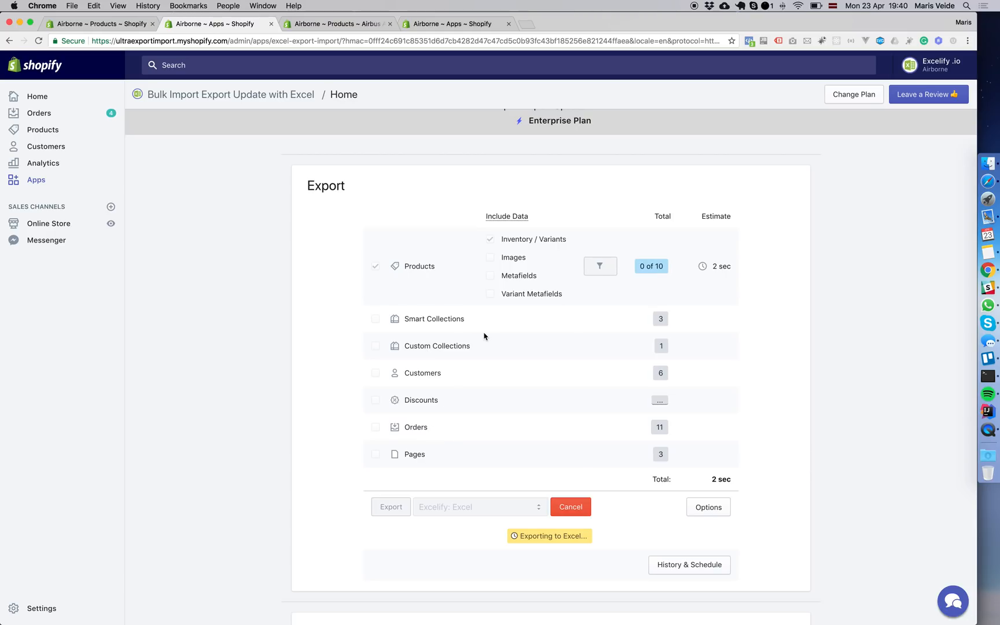
mouse_move(486, 337)
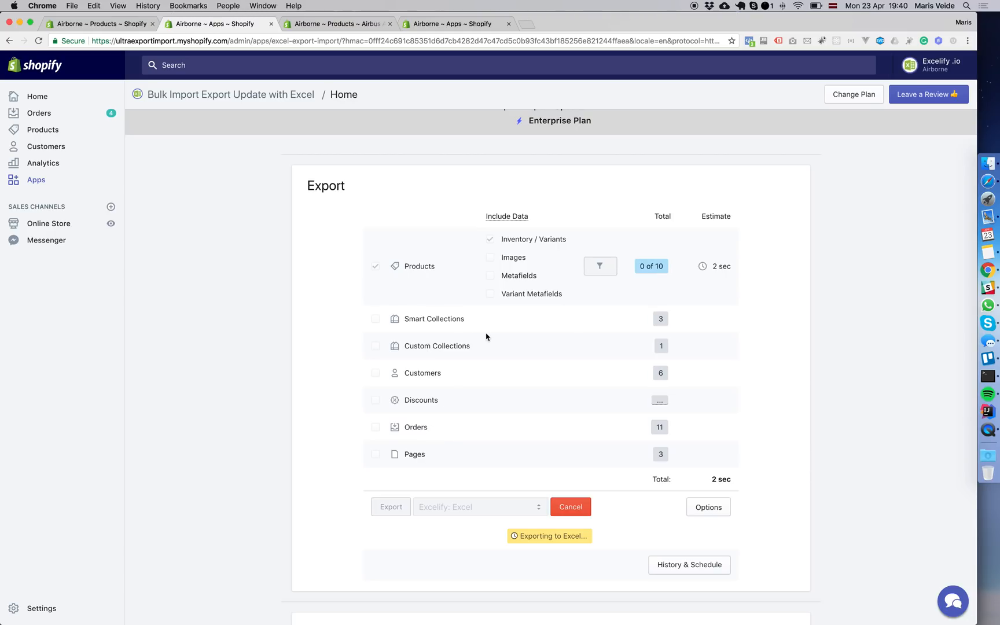
mouse_move(505, 340)
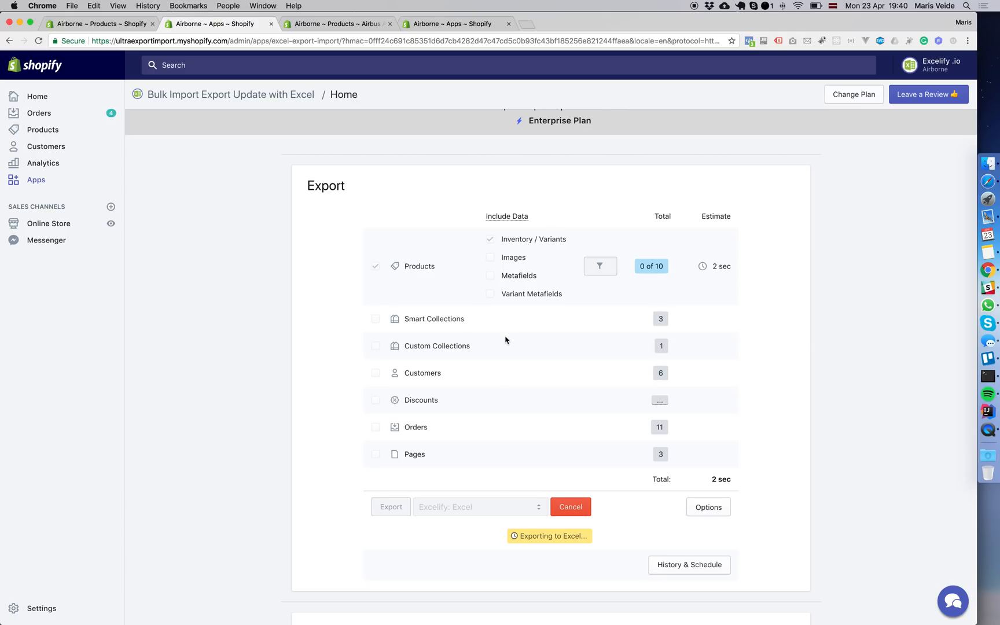
scroll("down", 3)
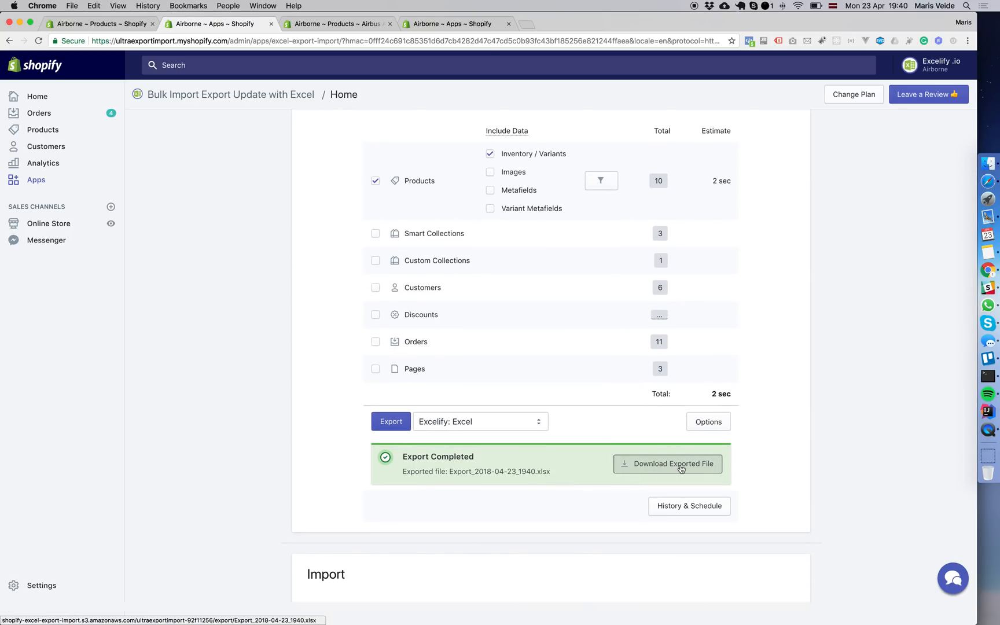
- Download the export, put it in the Drive Test Data folder, and preview its product rows
left_click(667, 463)
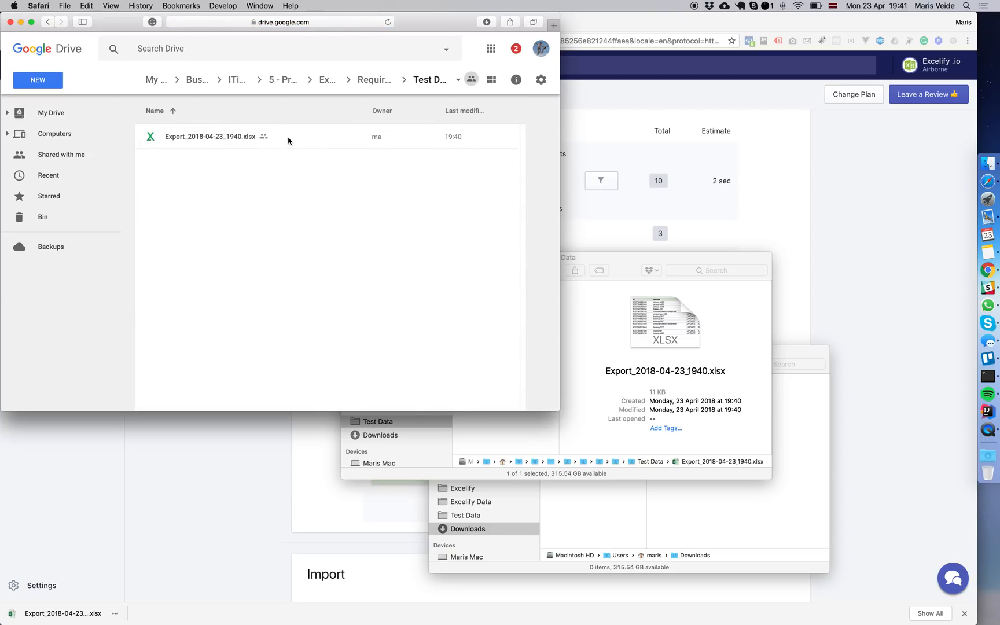
left_click(210, 136)
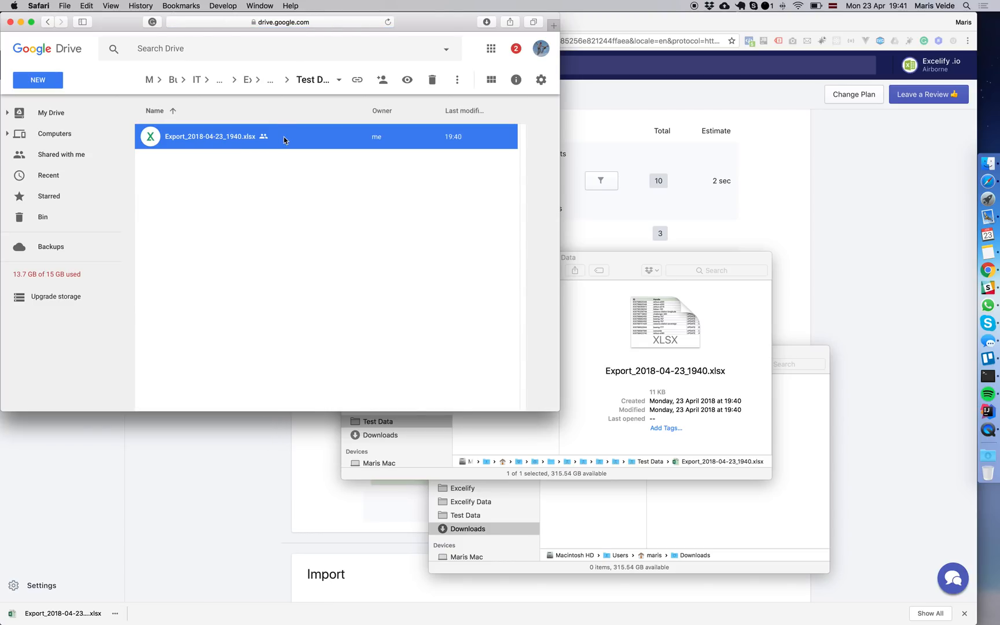
double_click(209, 137)
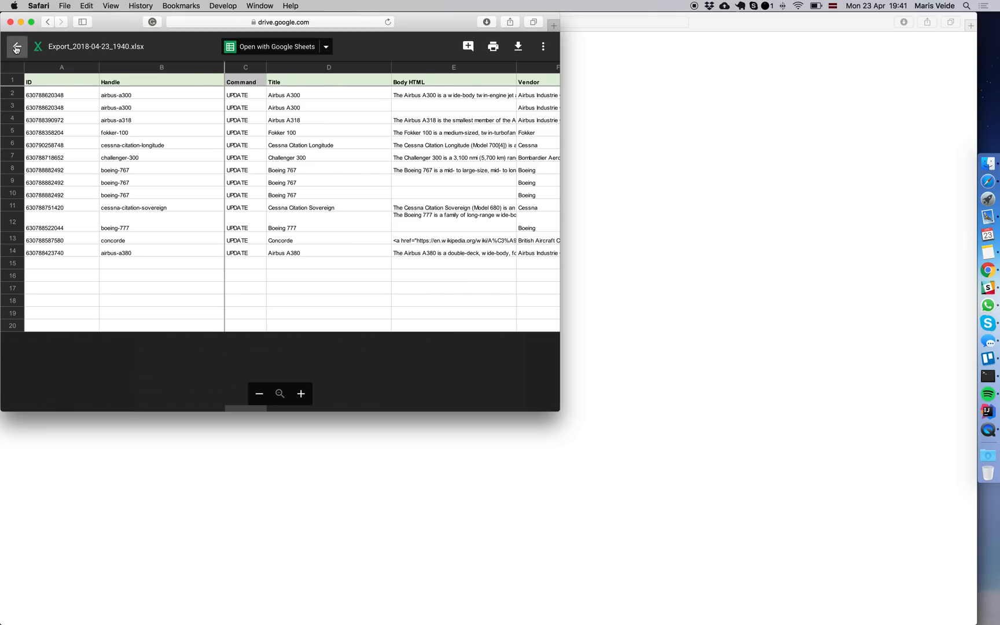
left_click(16, 46)
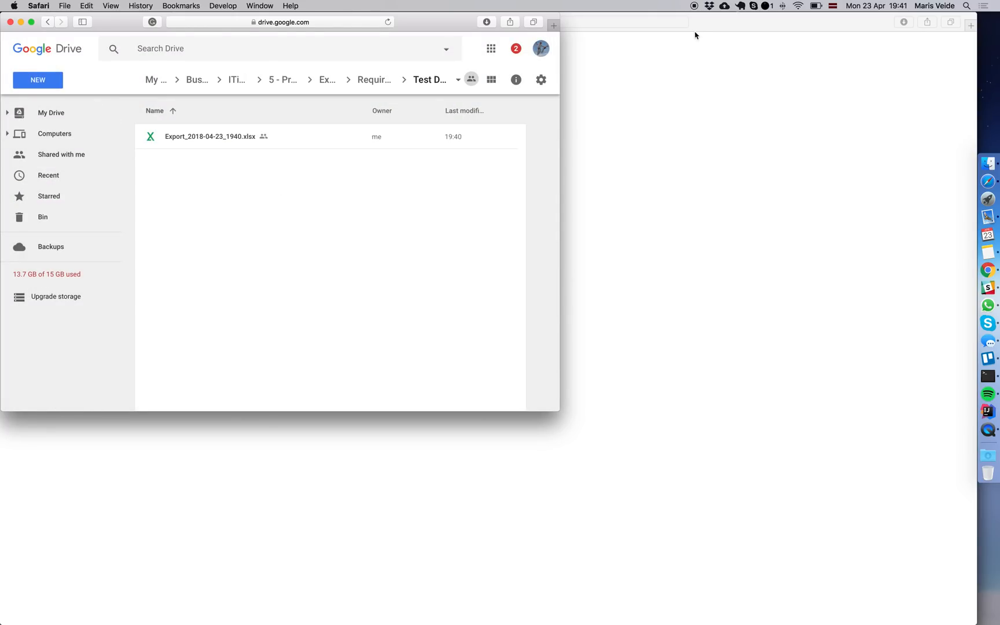
- Open Export_2018-04-23_1940.xlsx in Google Sheets and scroll right through the variant columns
double_click(210, 136)
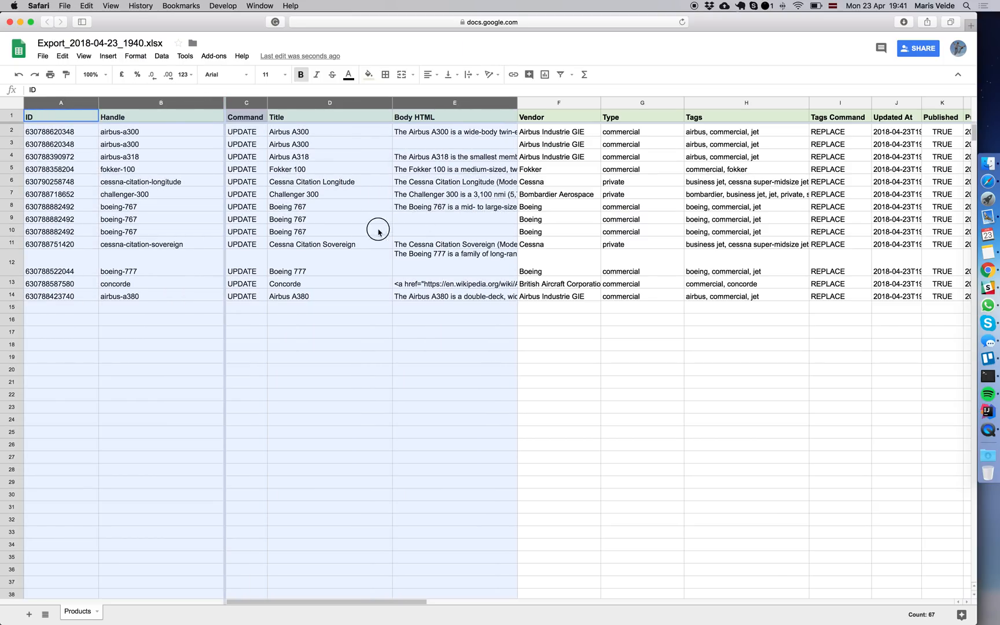
scroll("right", 3)
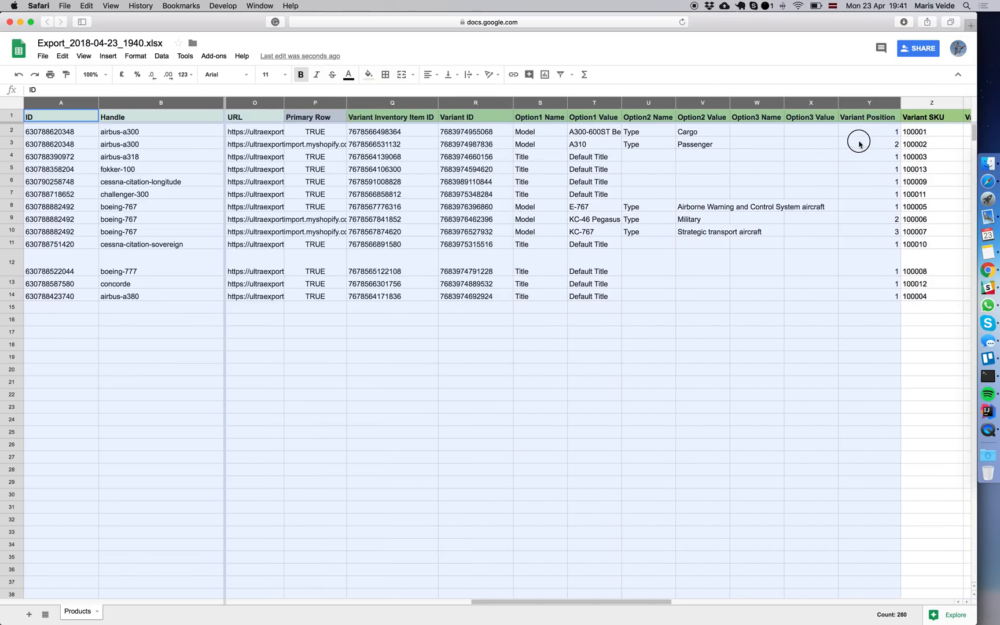
scroll("right", 3)
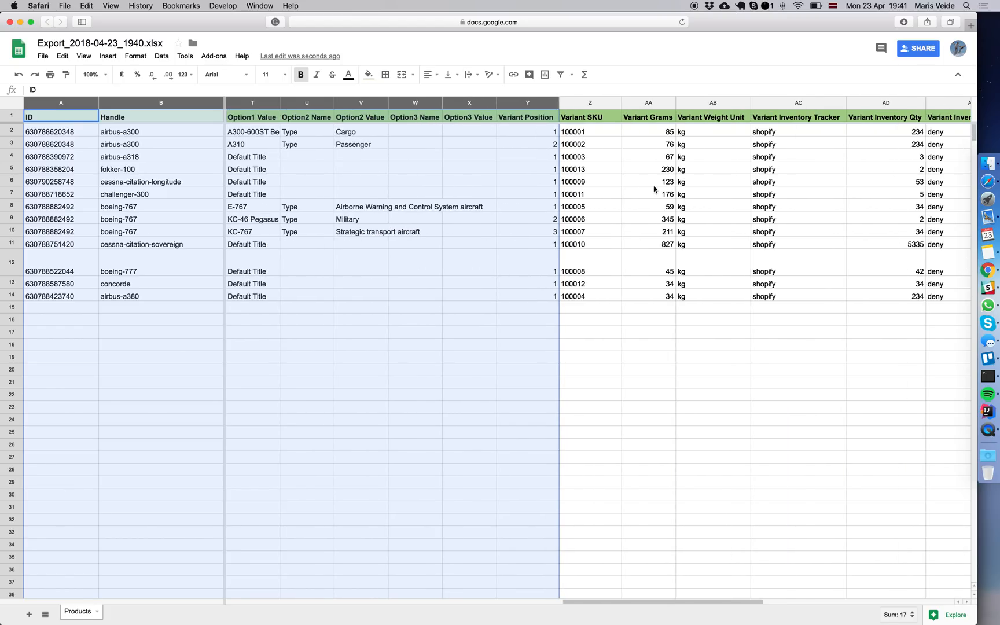
mouse_move(535, 117)
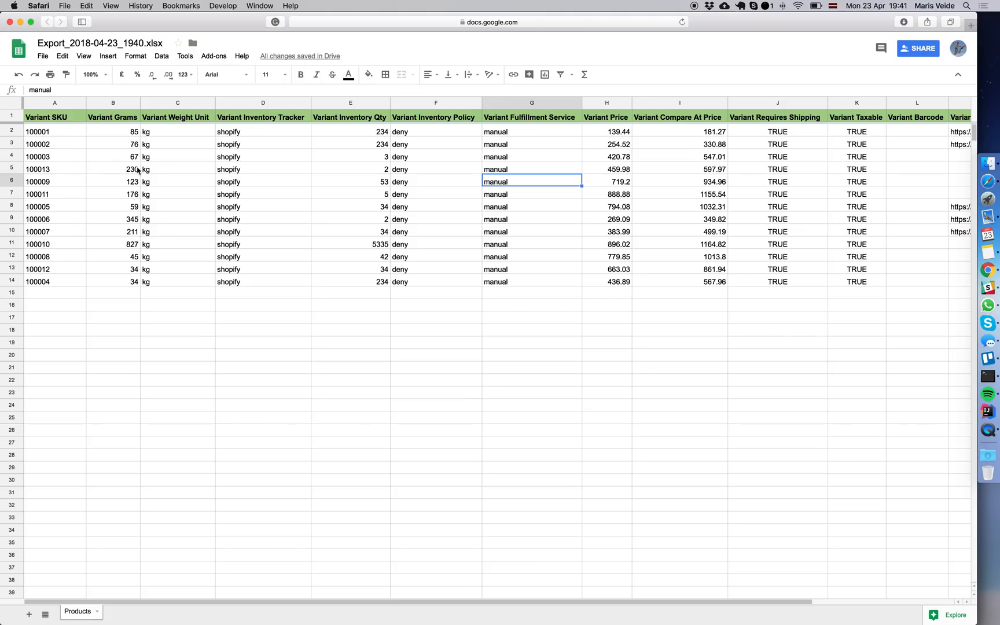
- Delete the grams, weight unit, tracker, policy, fulfillment and shipping-through-Command columns
left_click(113, 103)
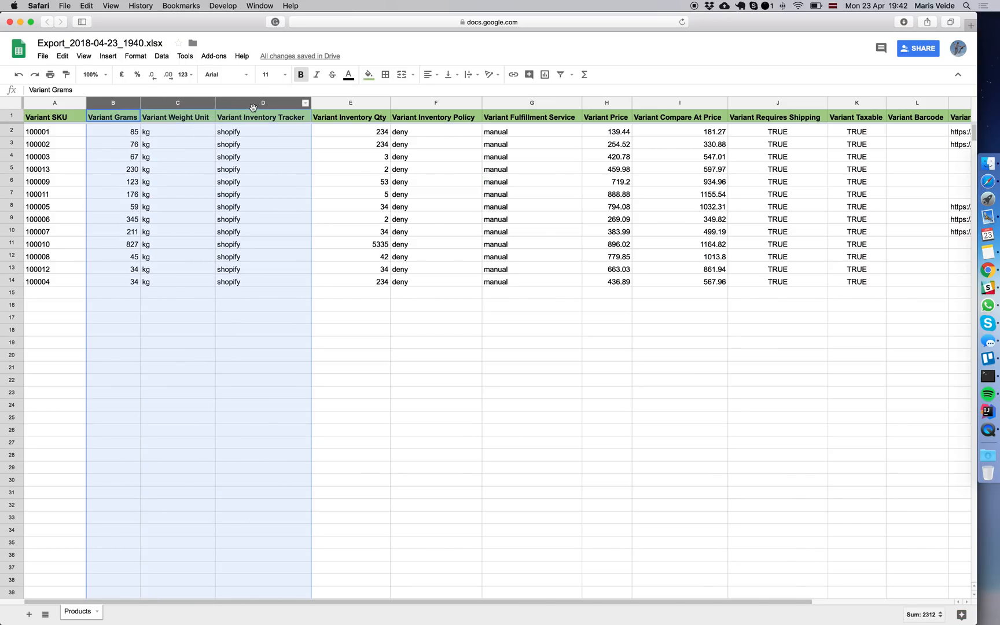
right_click(262, 106)
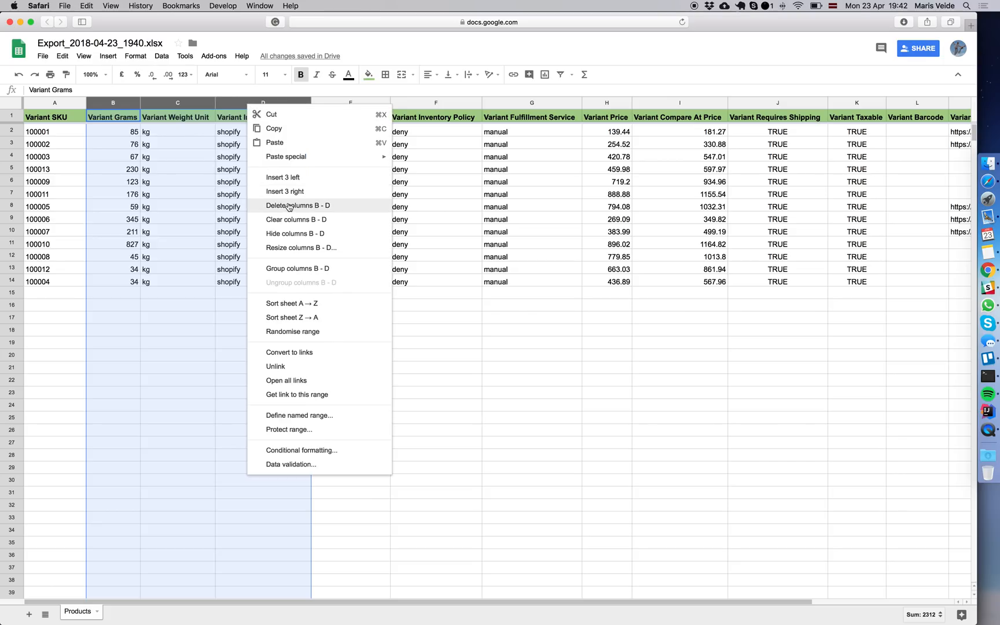
left_click(298, 205)
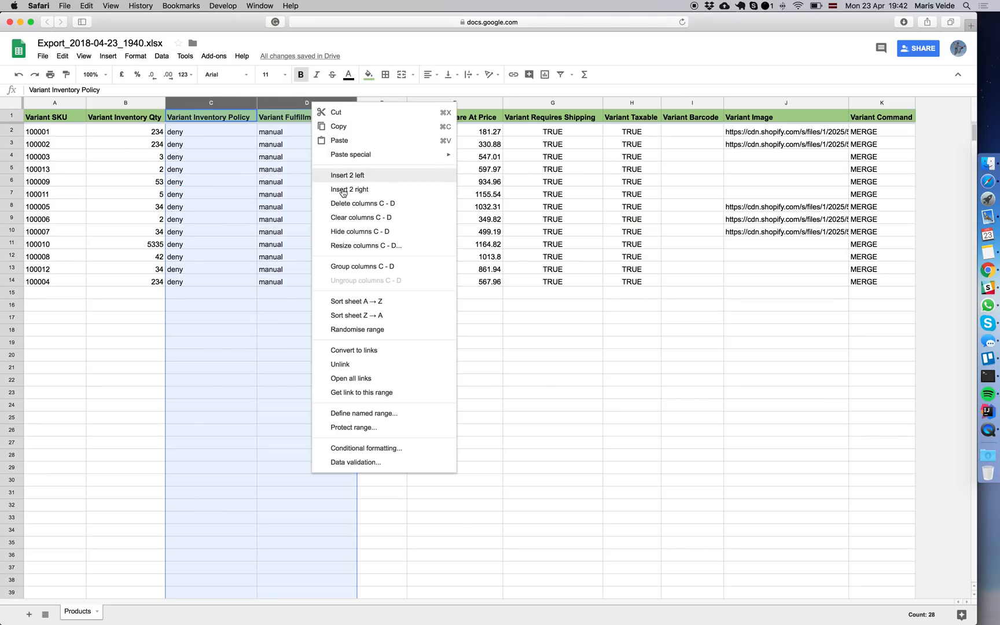
left_click(362, 203)
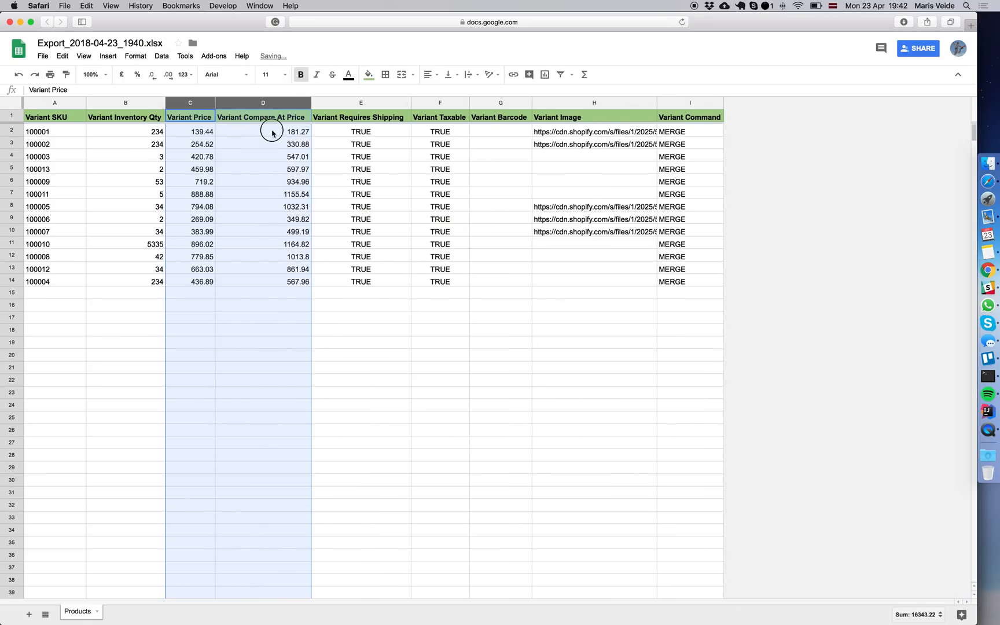
left_click(360, 102)
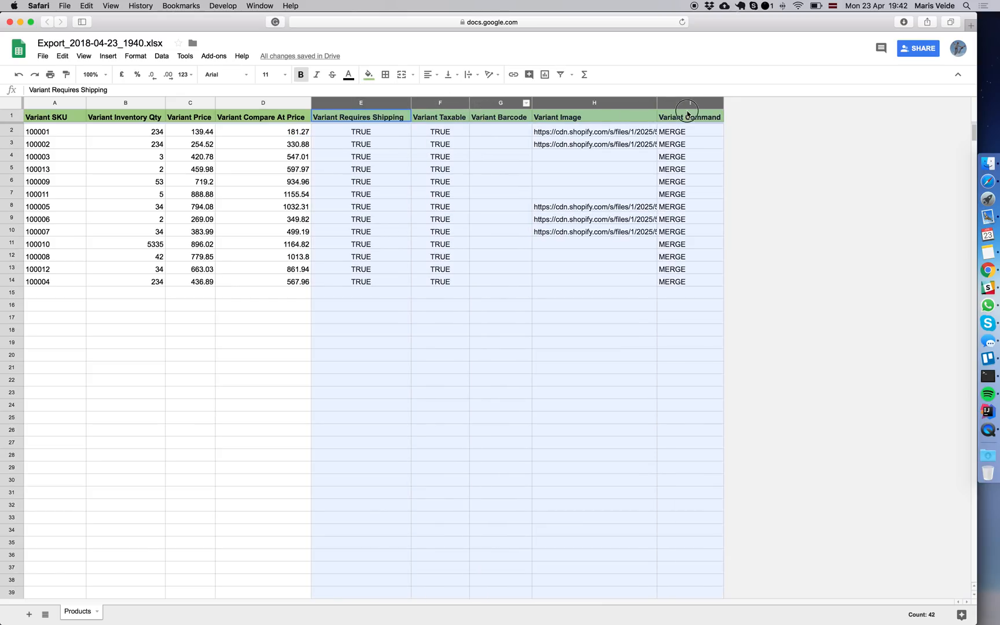
right_click(688, 117)
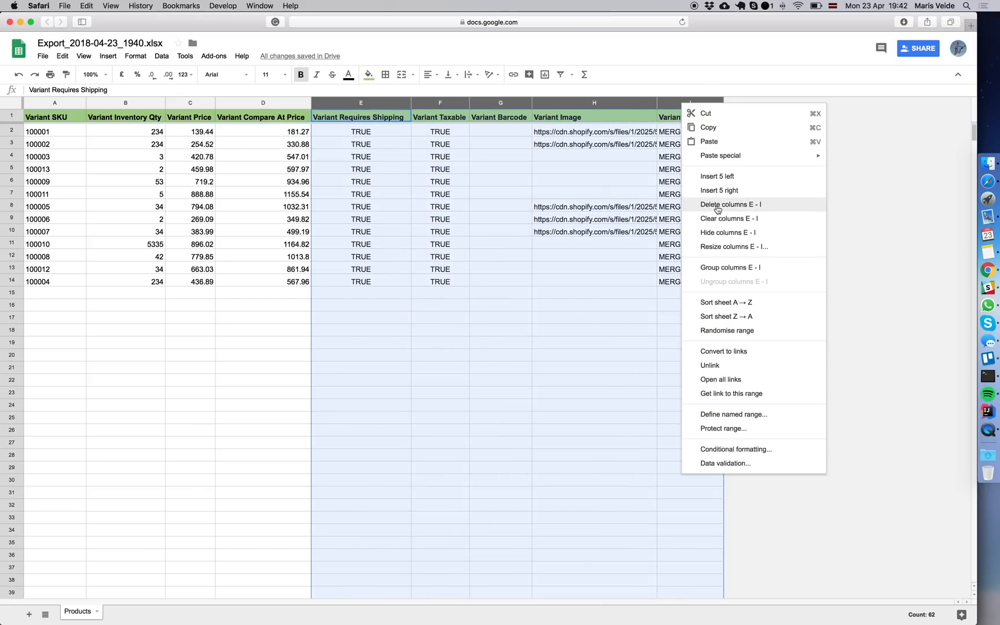
left_click(730, 204)
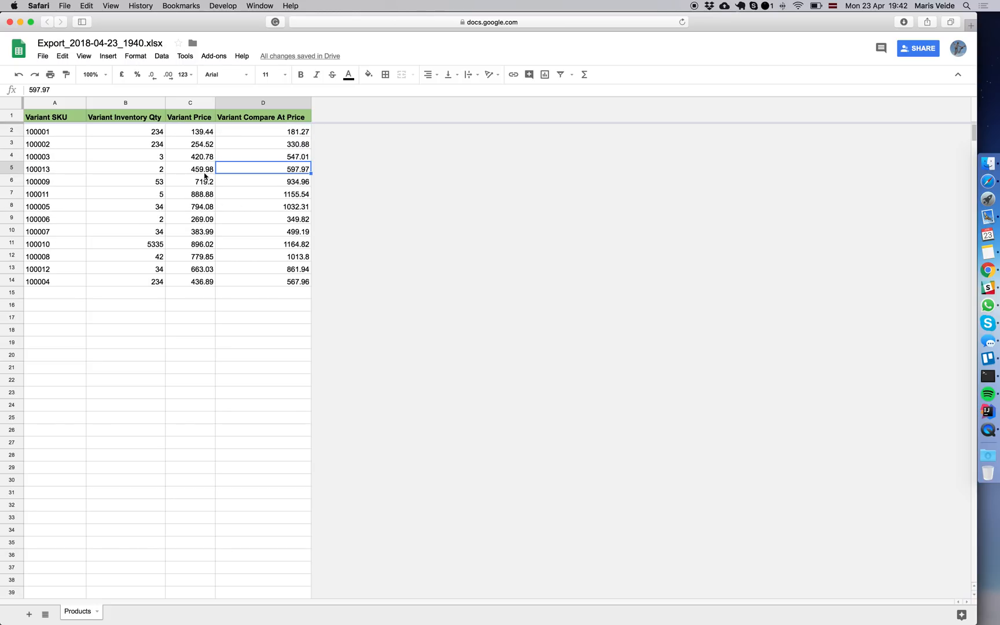
mouse_move(140, 138)
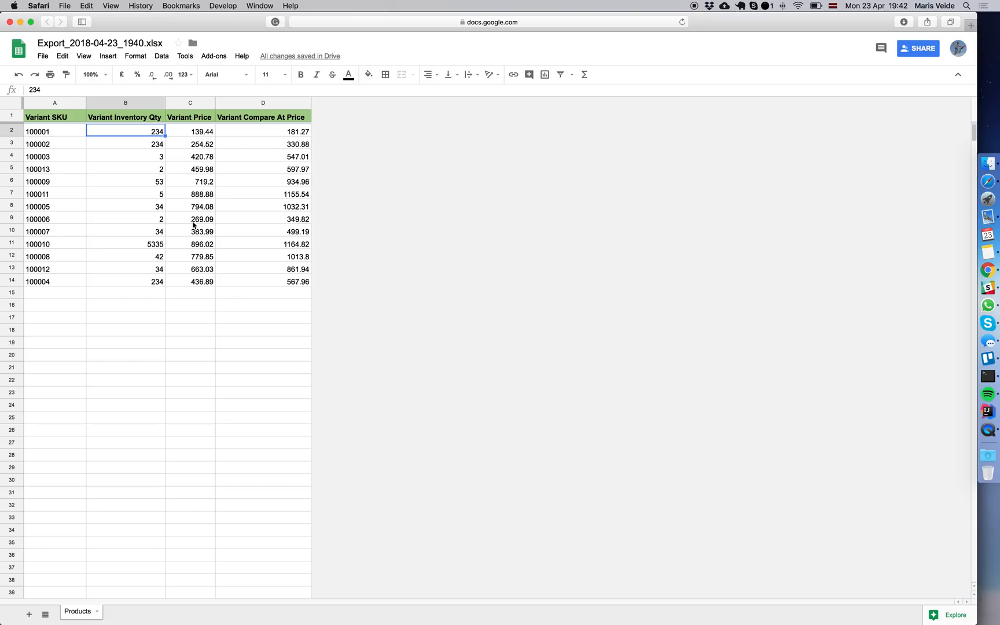
- Fill every product row with inventory quantity 1000 and Variant Price 500
type("1000")
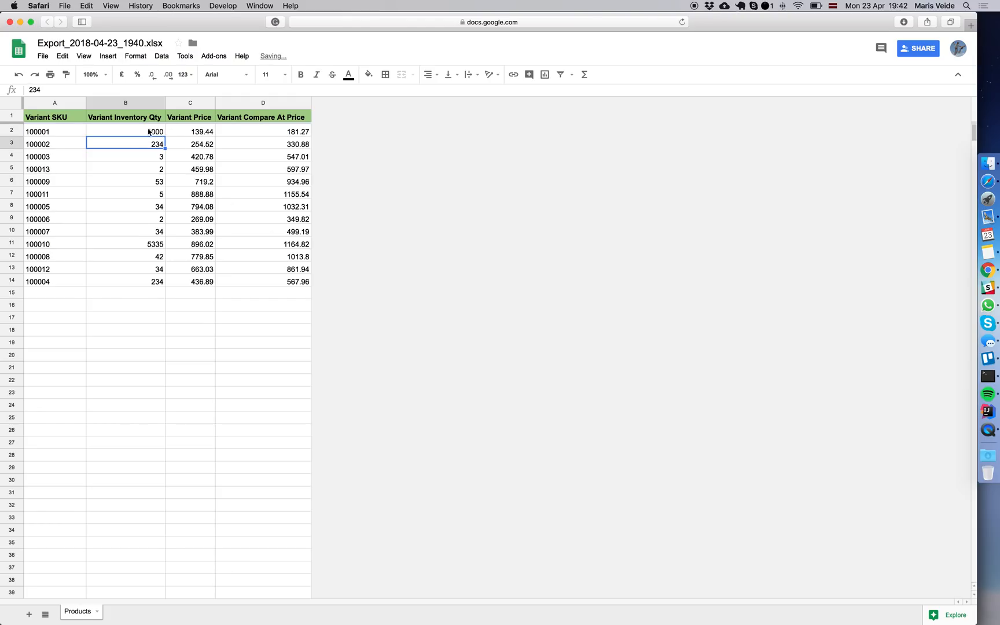
left_click_drag(163, 136, 163, 285)
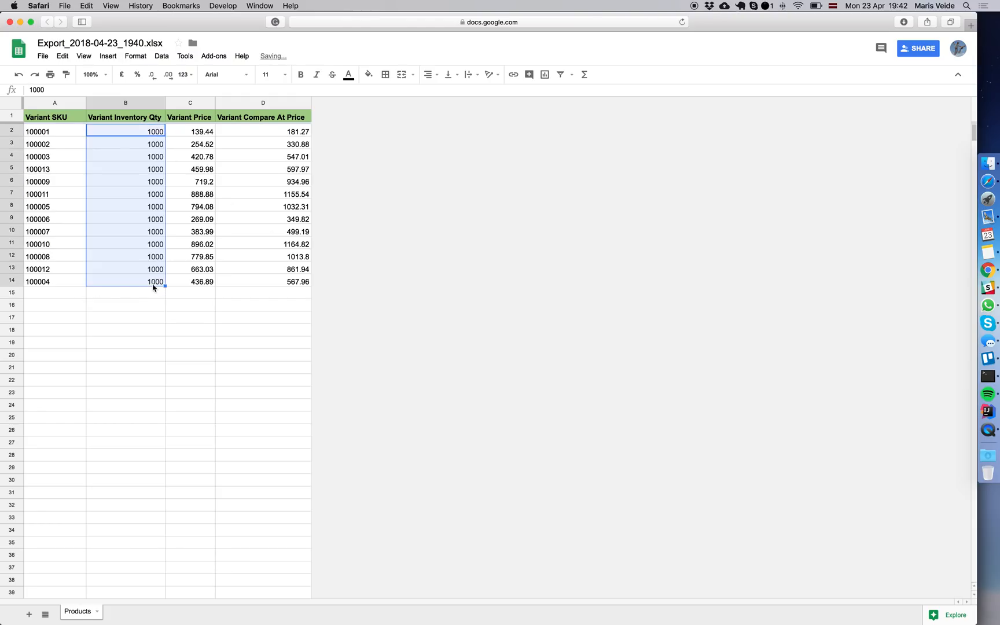
left_click(190, 132)
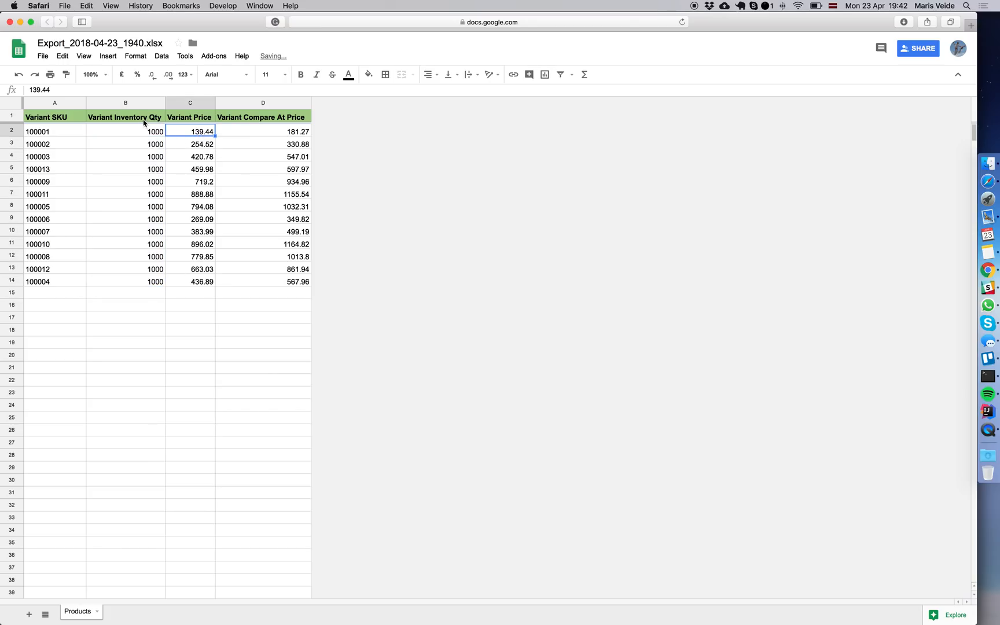
mouse_move(205, 148)
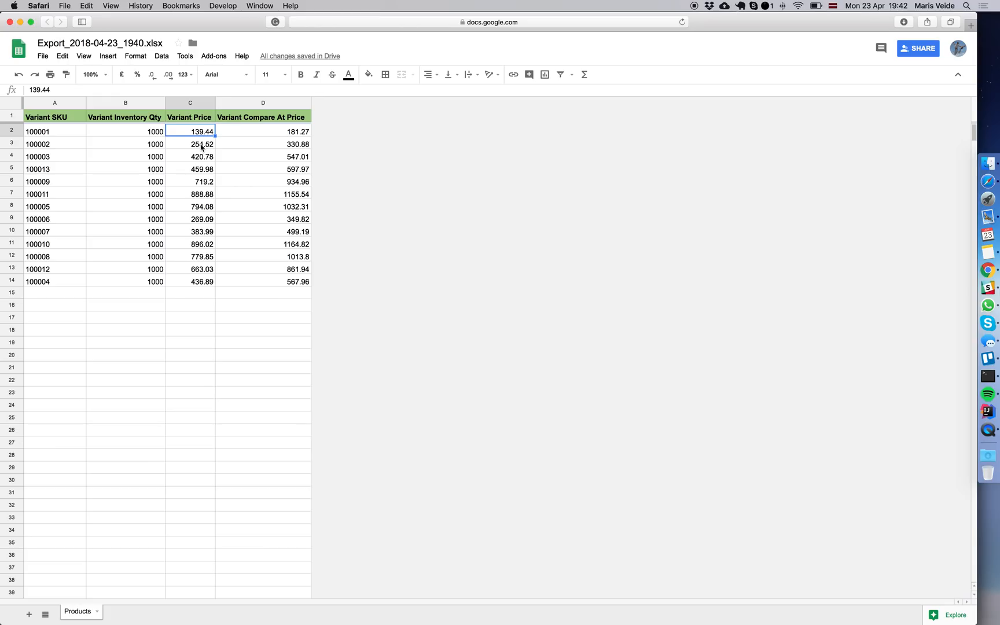
mouse_move(201, 145)
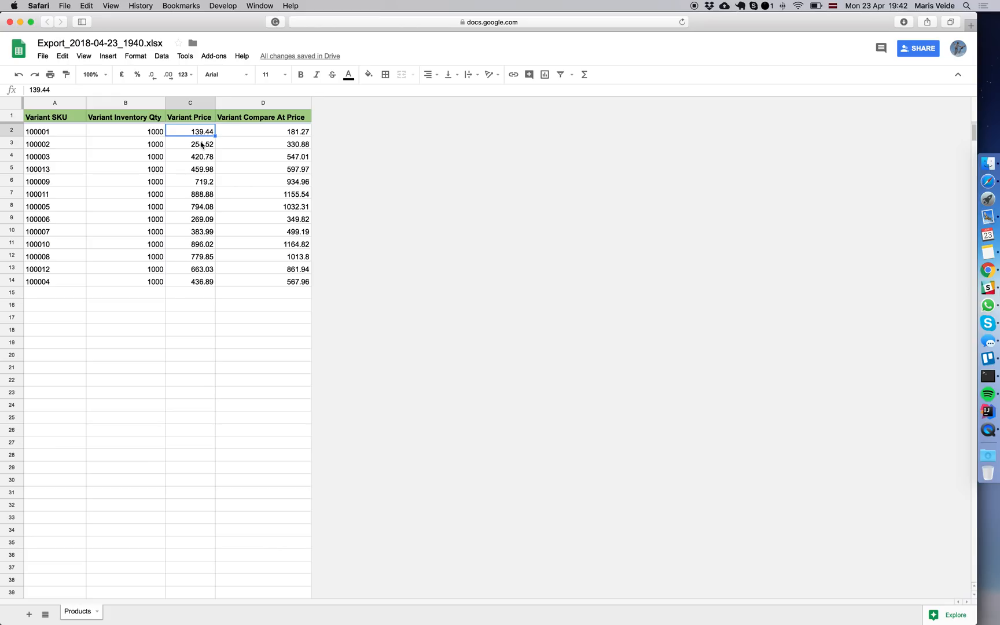
type("500")
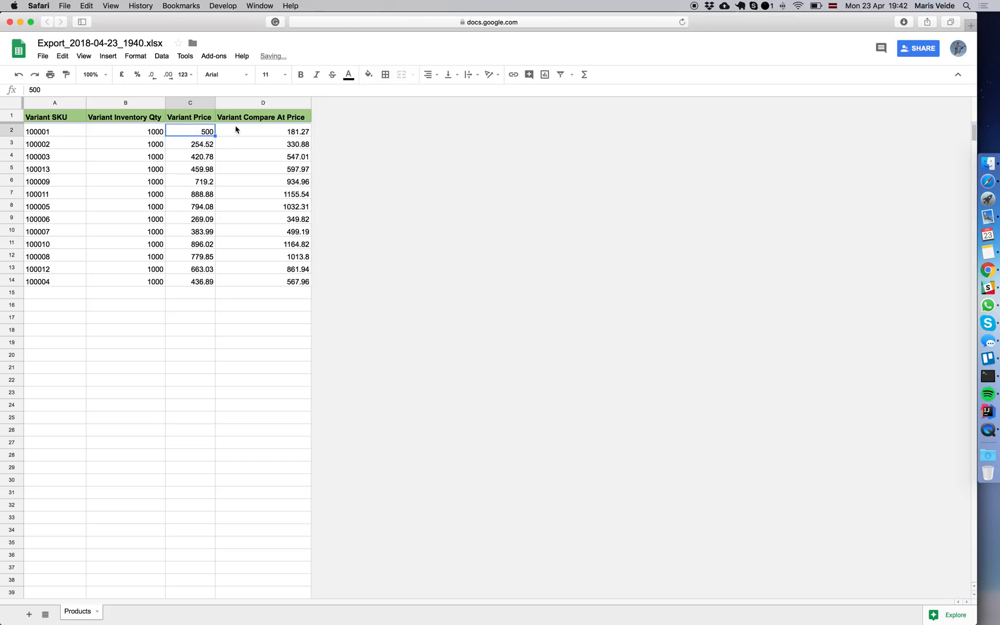
left_click_drag(207, 131, 206, 281)
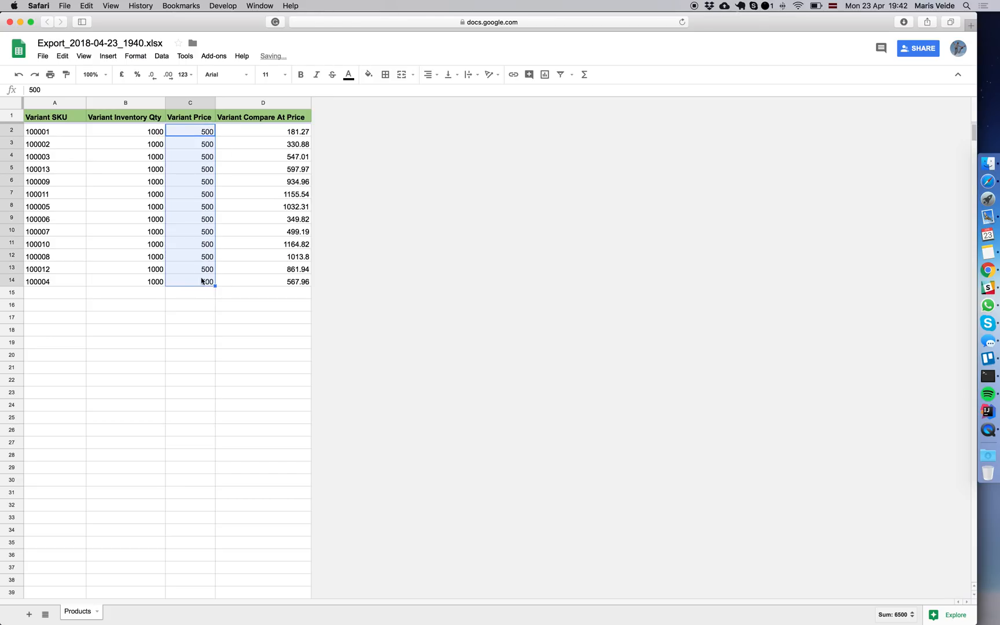
left_click(190, 194)
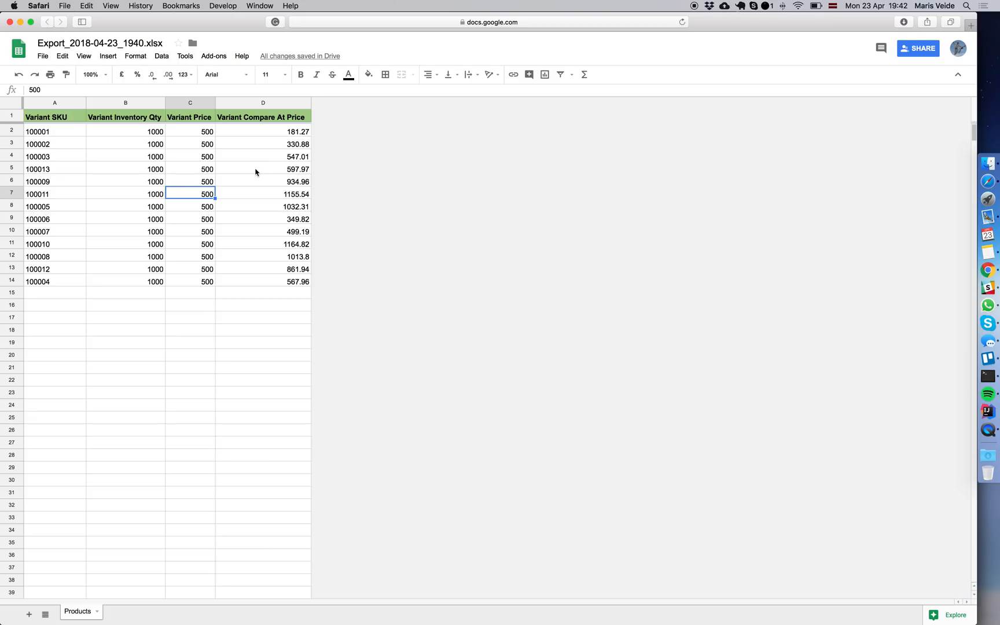
left_click(262, 169)
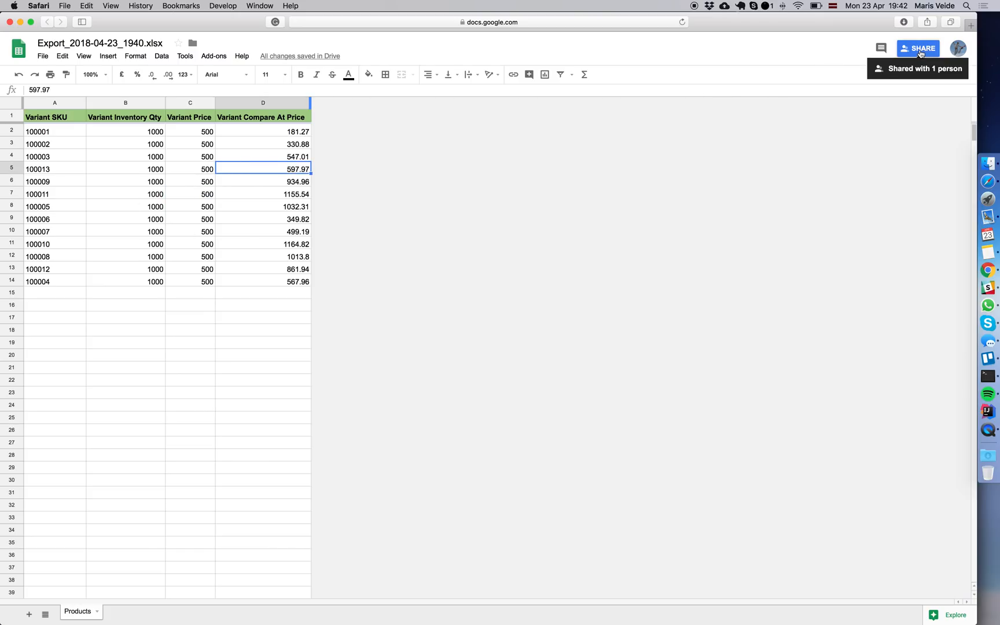
- Turn on anyone-with-link view sharing for the sheet and copy its link
left_click(917, 48)
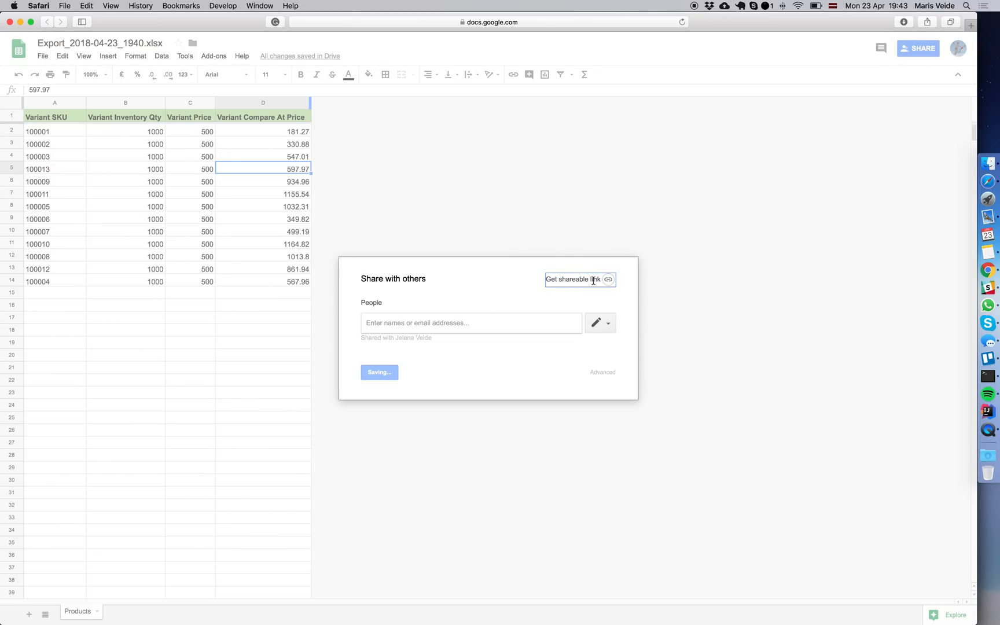
left_click(571, 279)
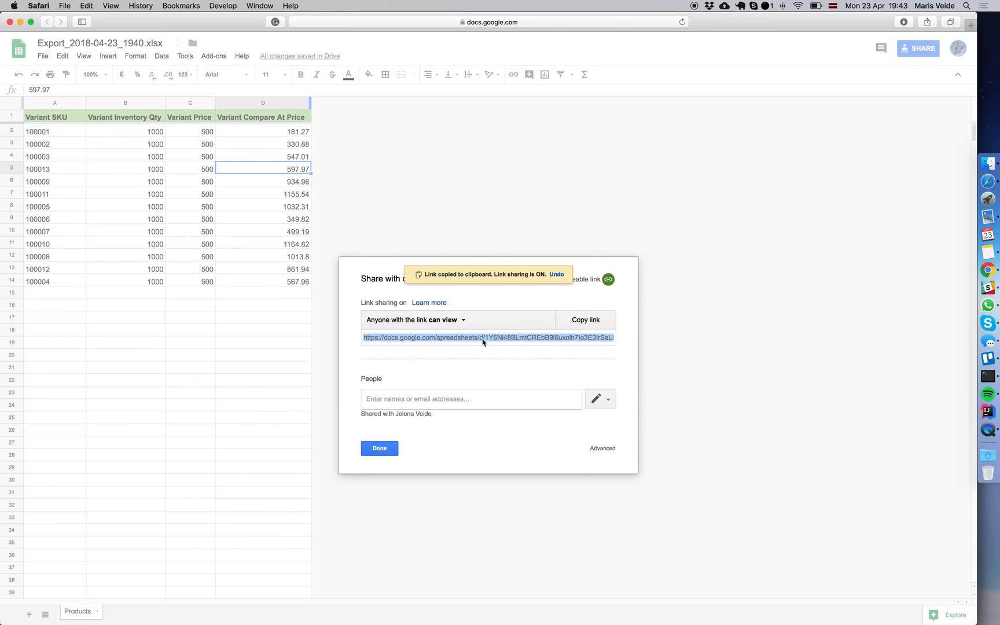
left_click(585, 320)
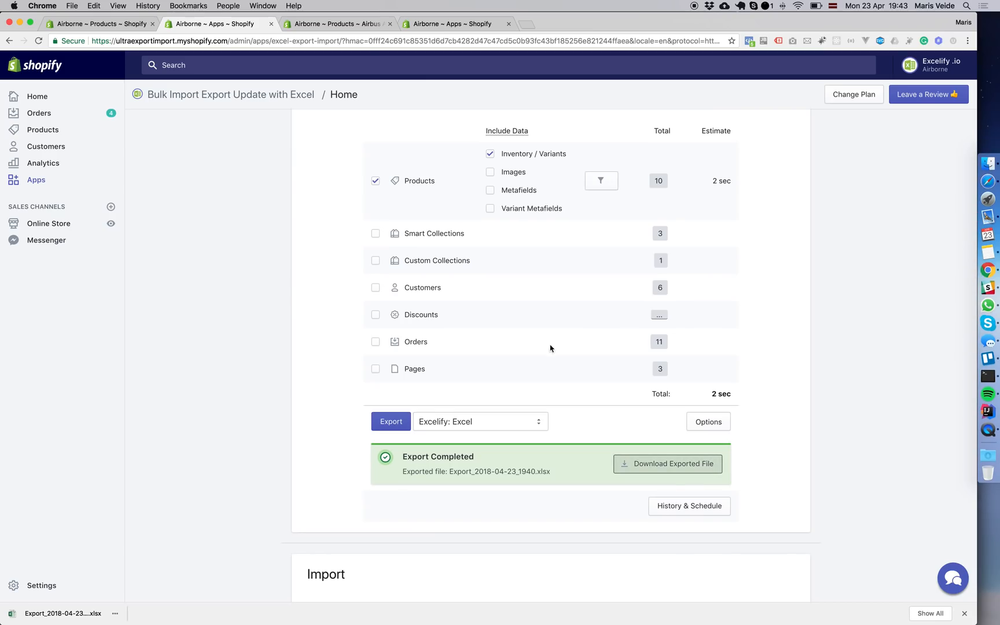
- Paste the shared sheet link into Excelify's import URL field and upload it
scroll("down", 3)
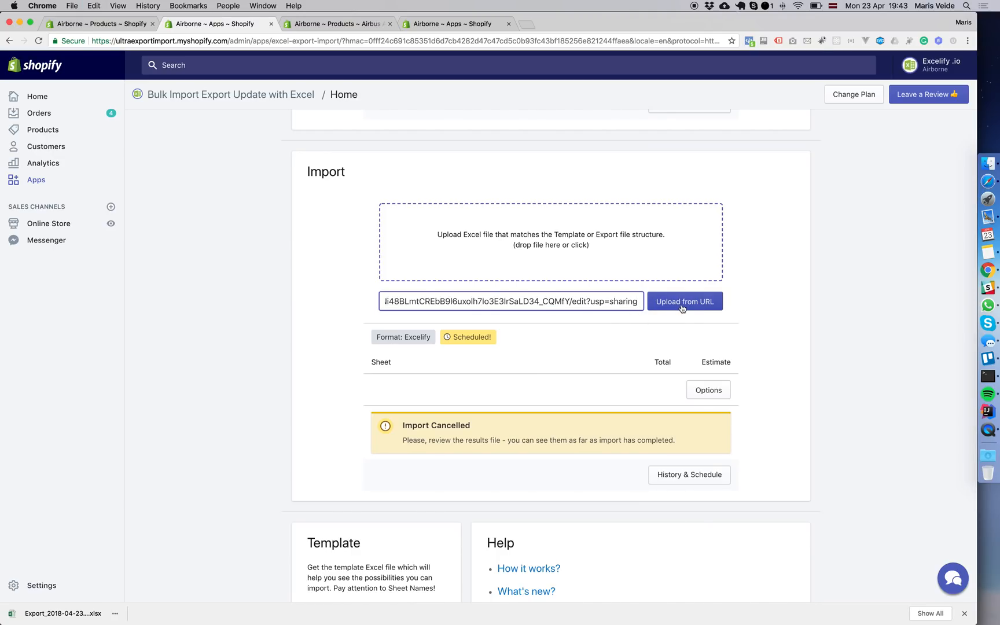
left_click(684, 301)
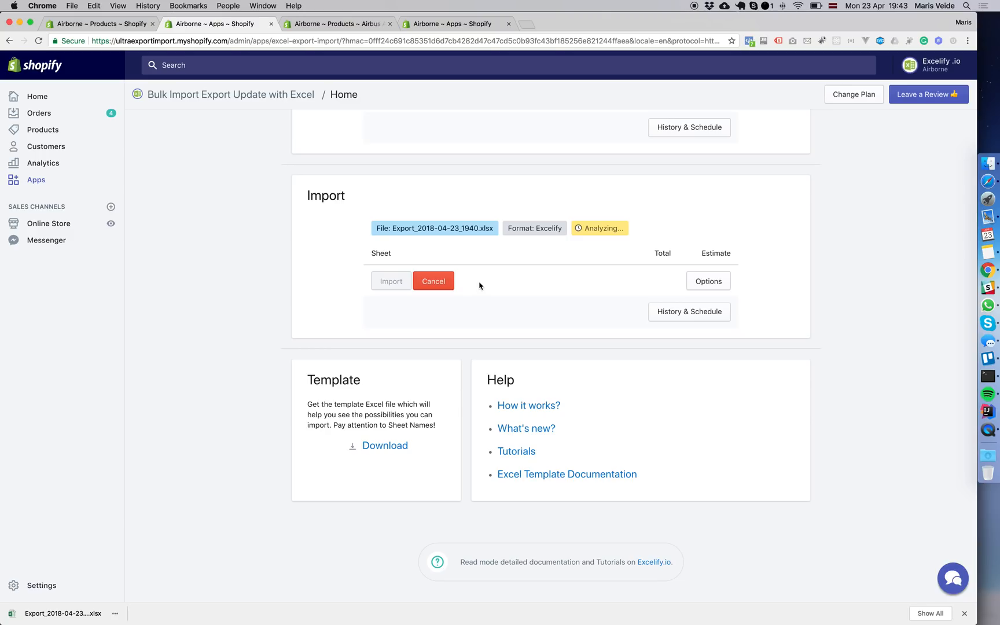
mouse_move(485, 264)
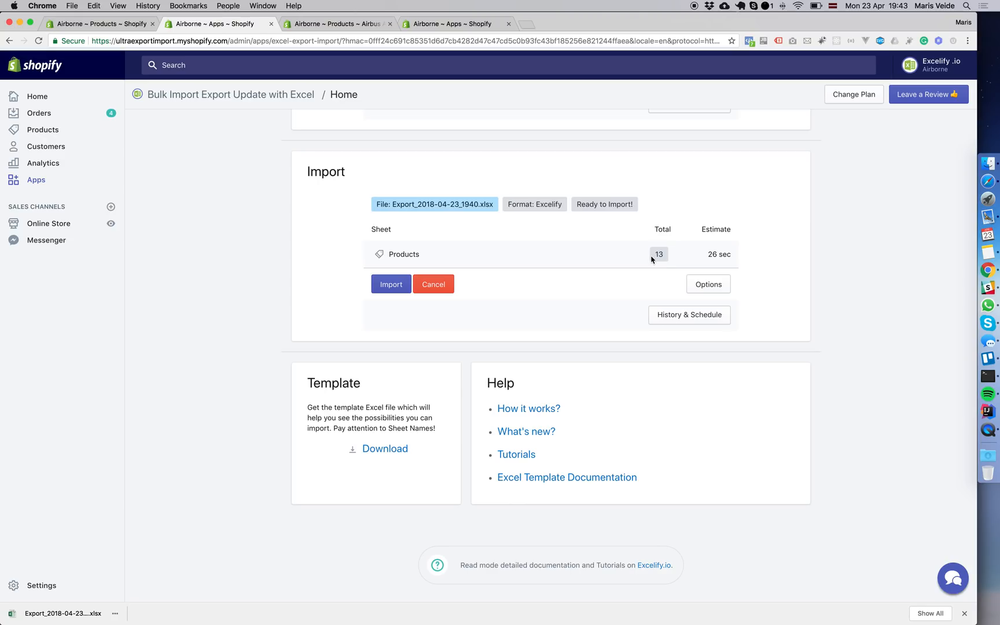
mouse_move(655, 263)
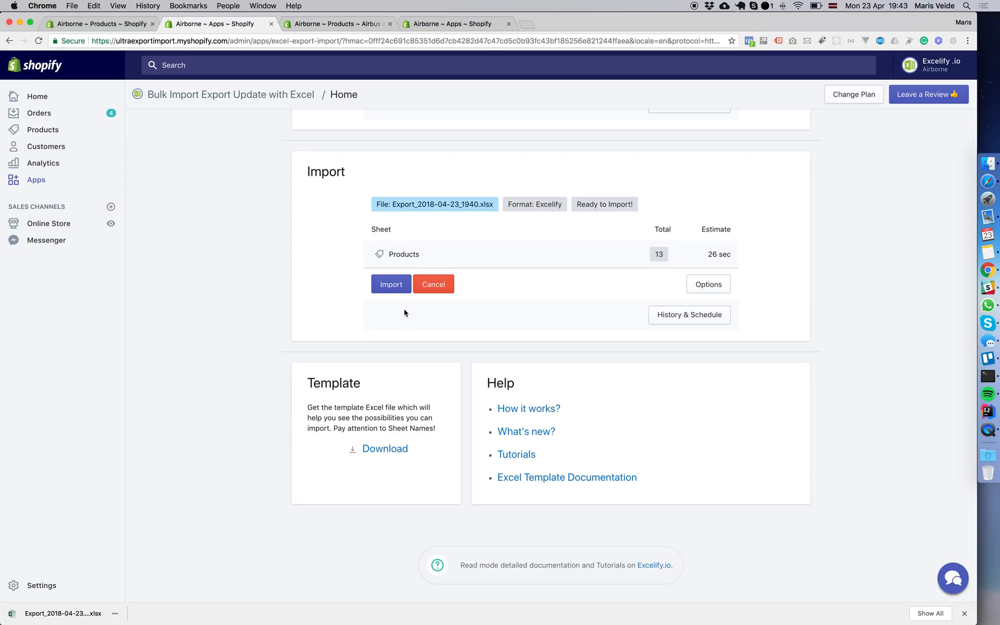
- Set the import schedule to start at 04:00 and repeat every 1 day
left_click(707, 283)
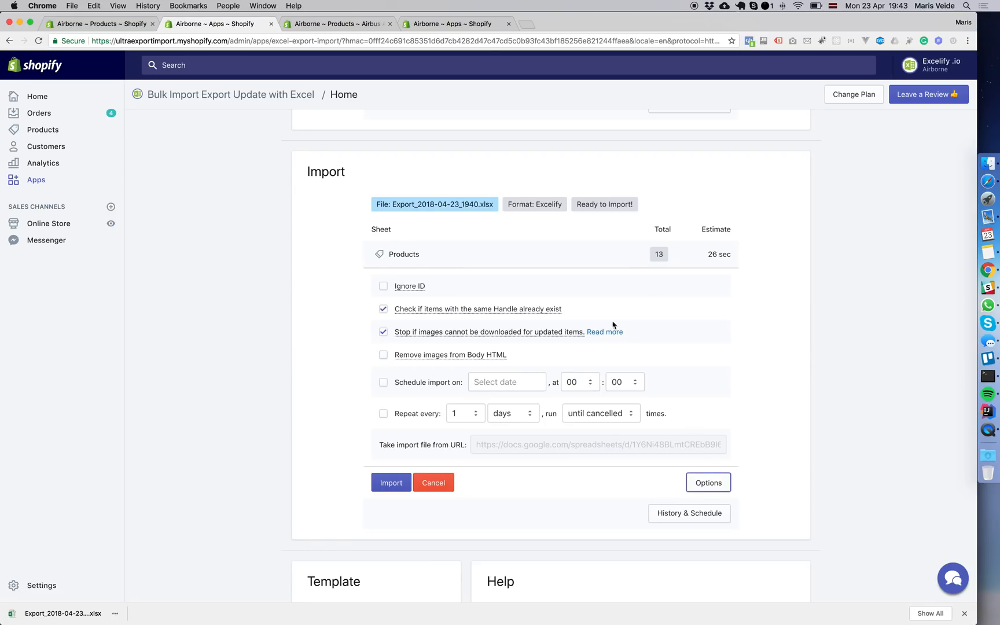
scroll("down", 3)
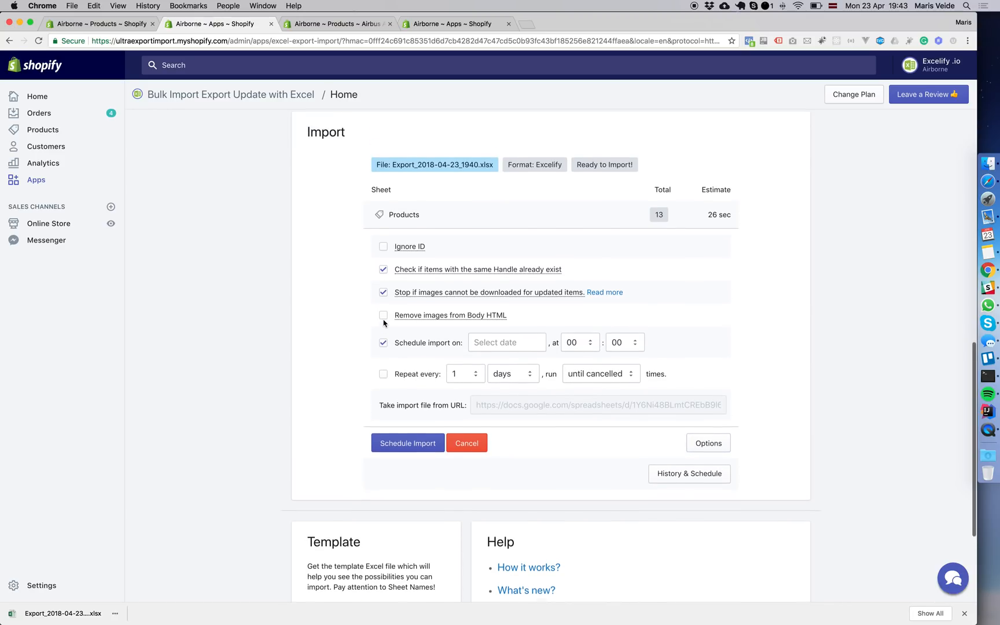
scroll("down", 3)
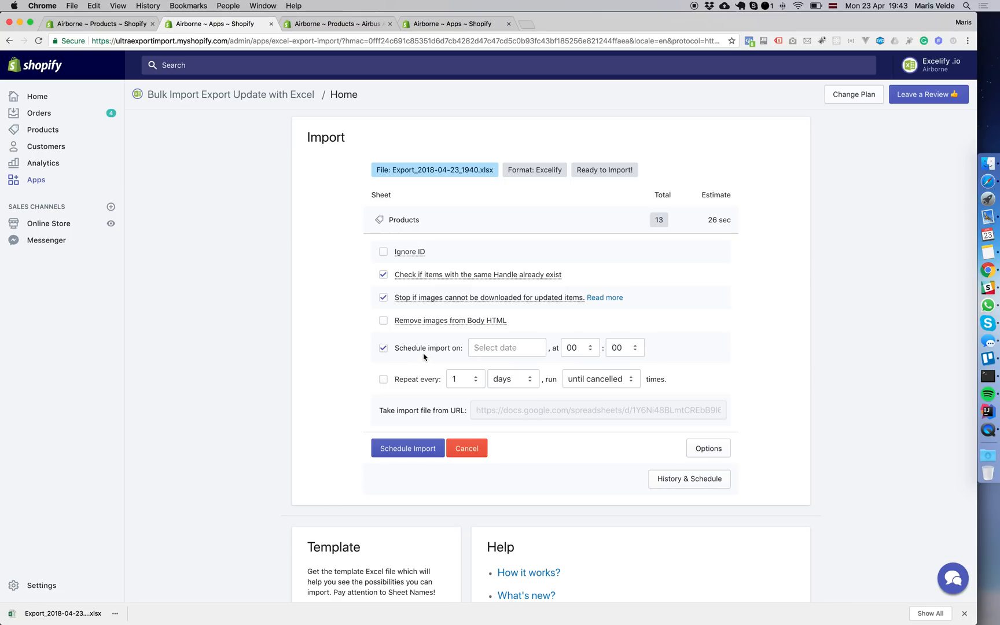
mouse_move(420, 350)
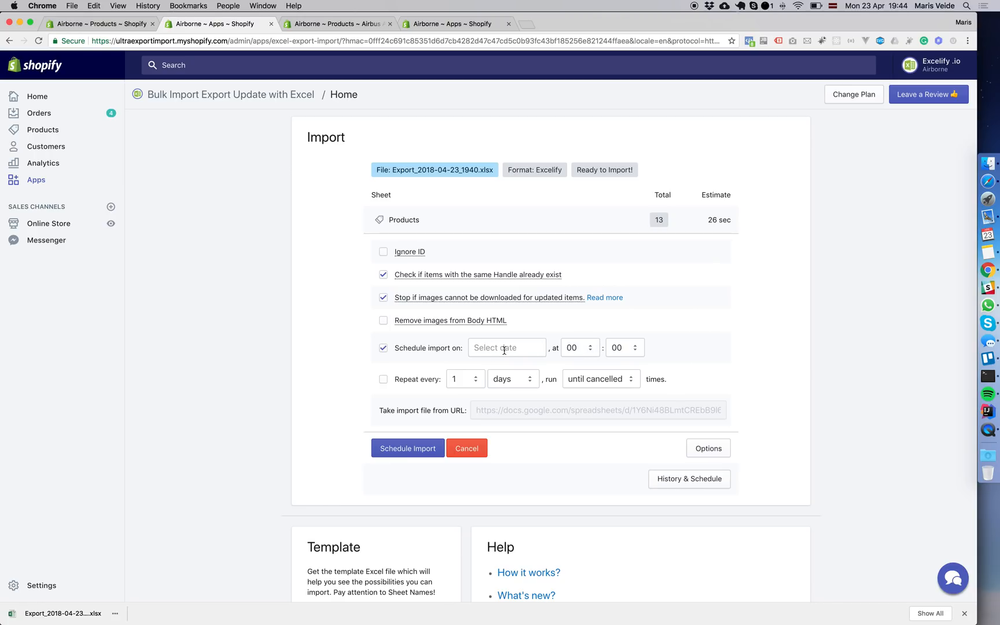
left_click(576, 348)
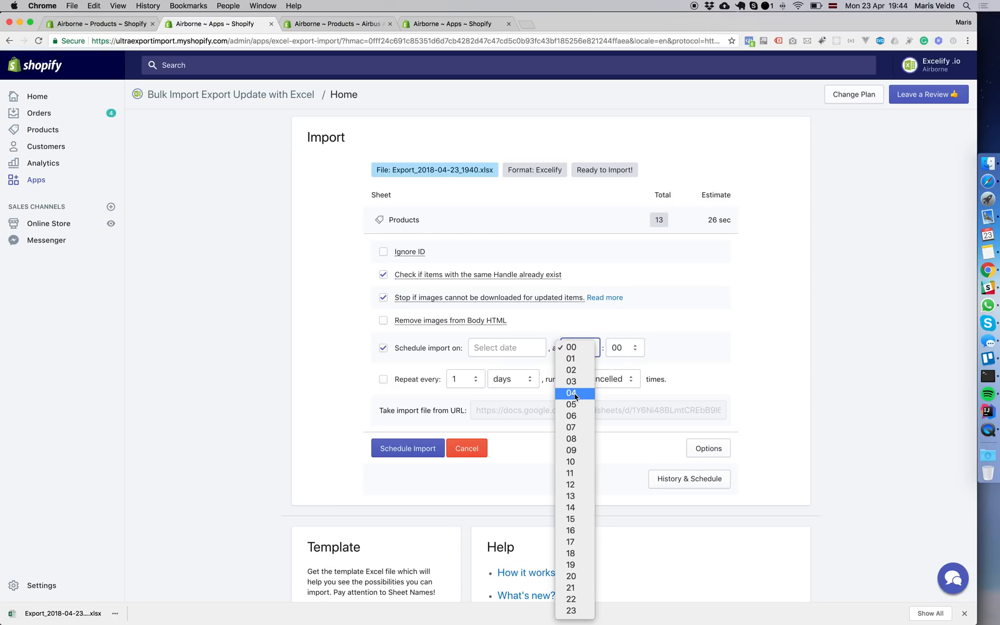
left_click(570, 392)
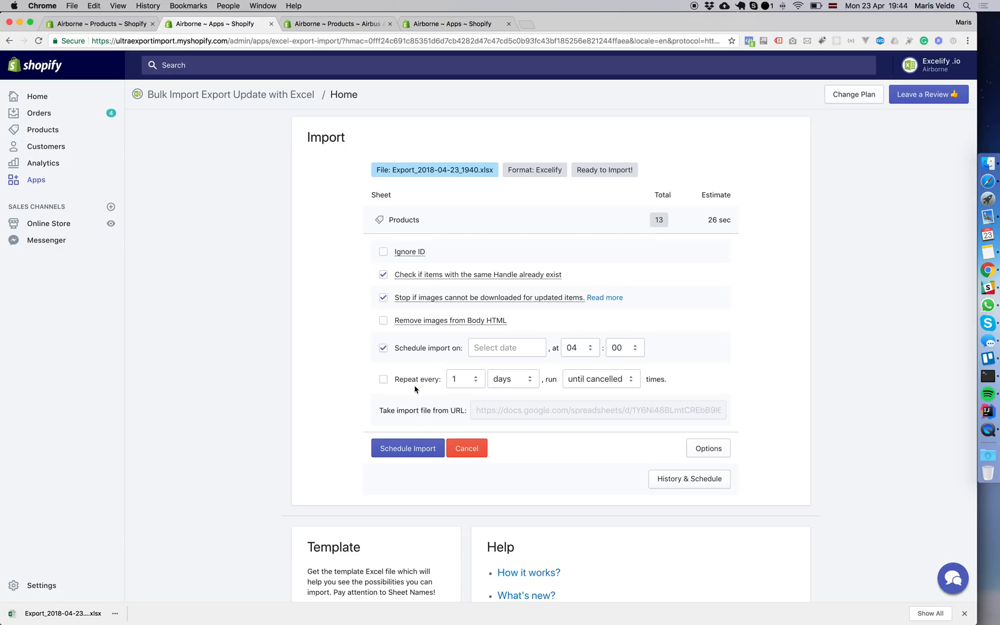
left_click(383, 379)
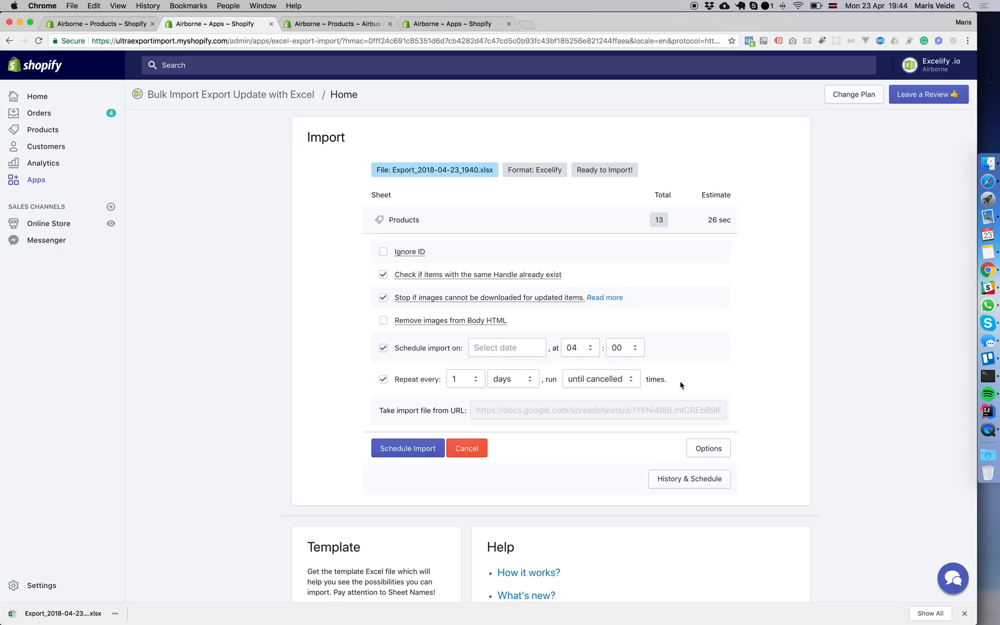
mouse_move(408, 413)
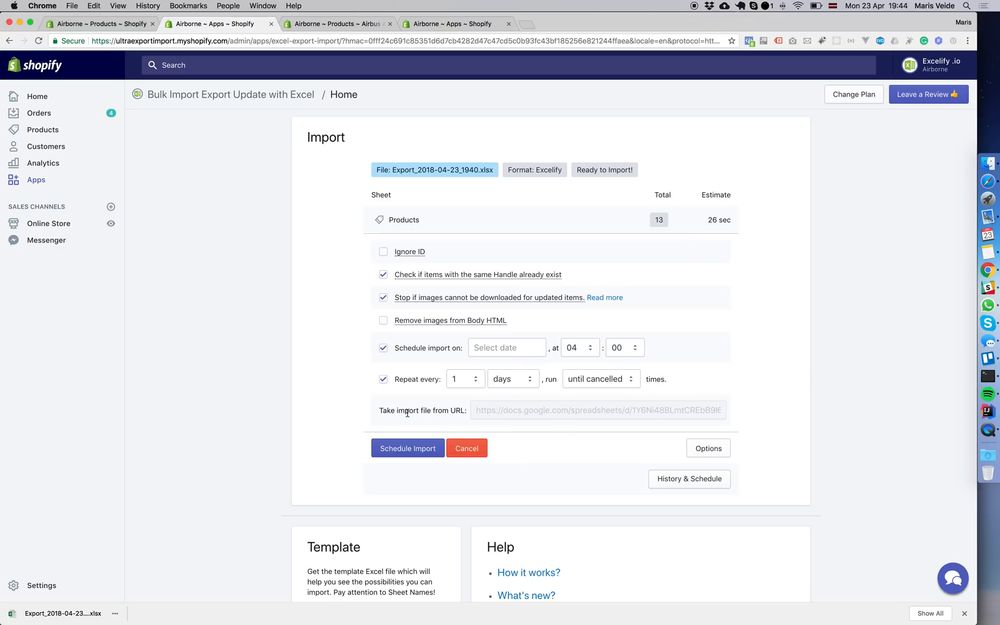
mouse_move(481, 421)
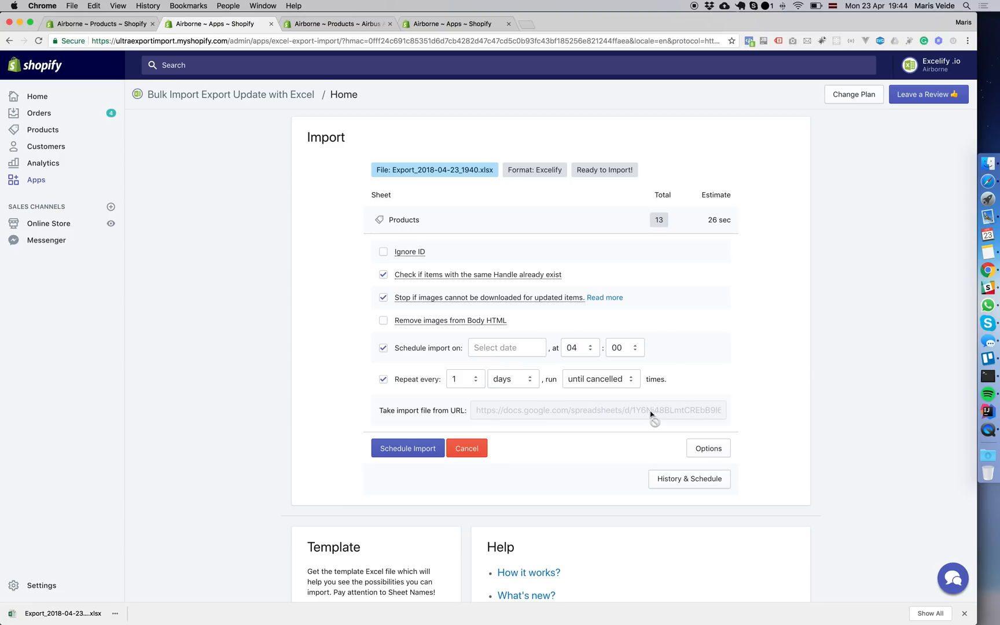
mouse_move(613, 418)
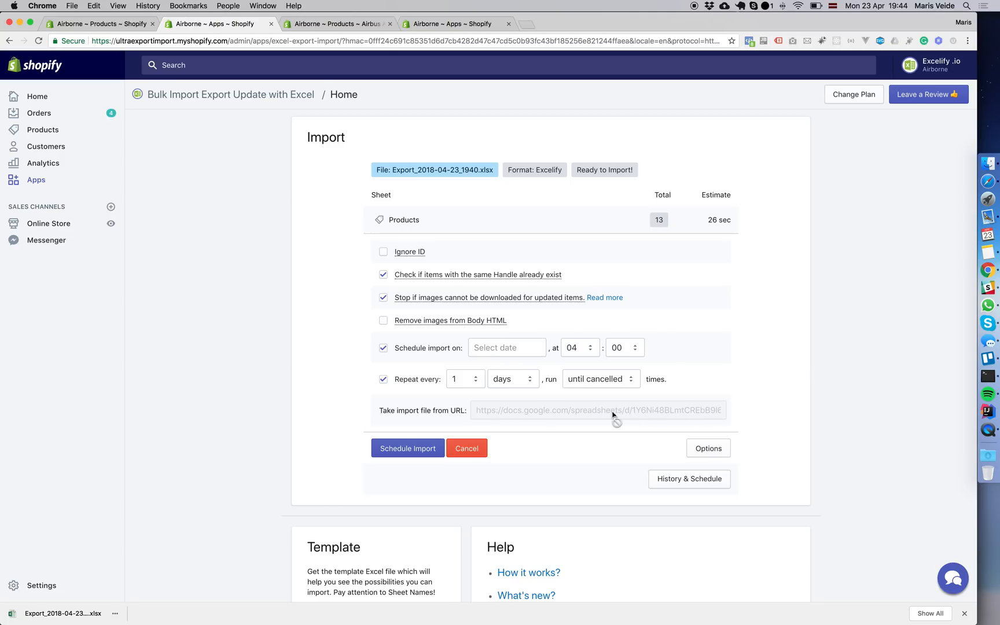
mouse_move(487, 415)
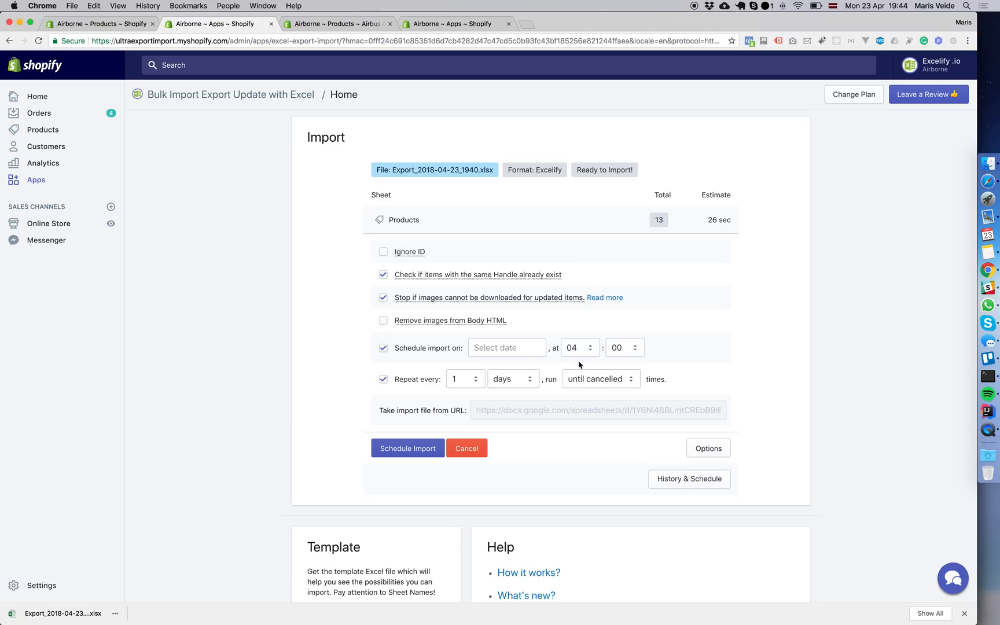
left_click(407, 447)
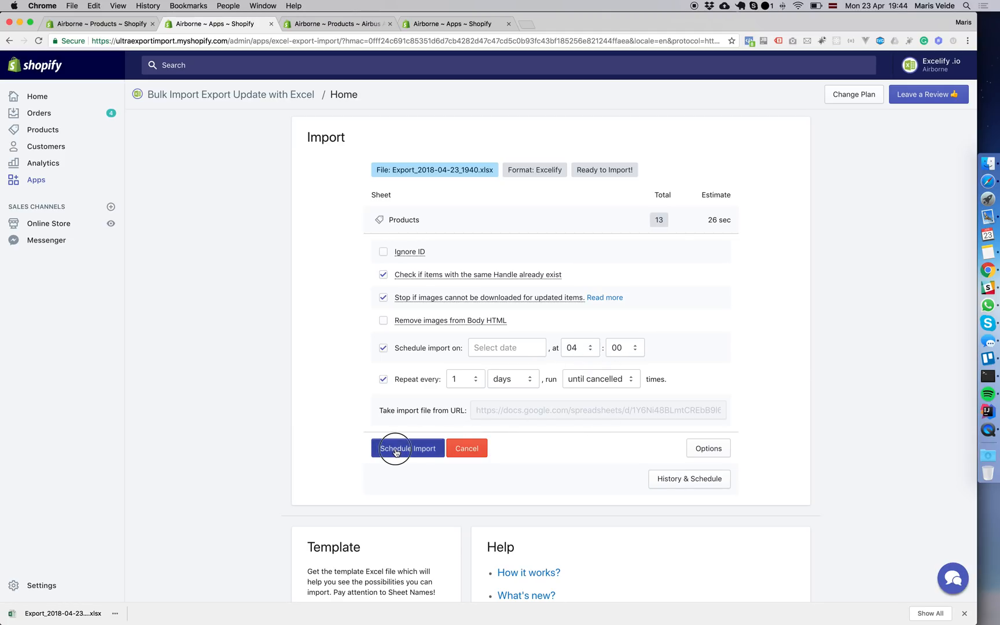
- Confirm the scheduled import, hide the import options, and go to History & Schedule
left_click(407, 447)
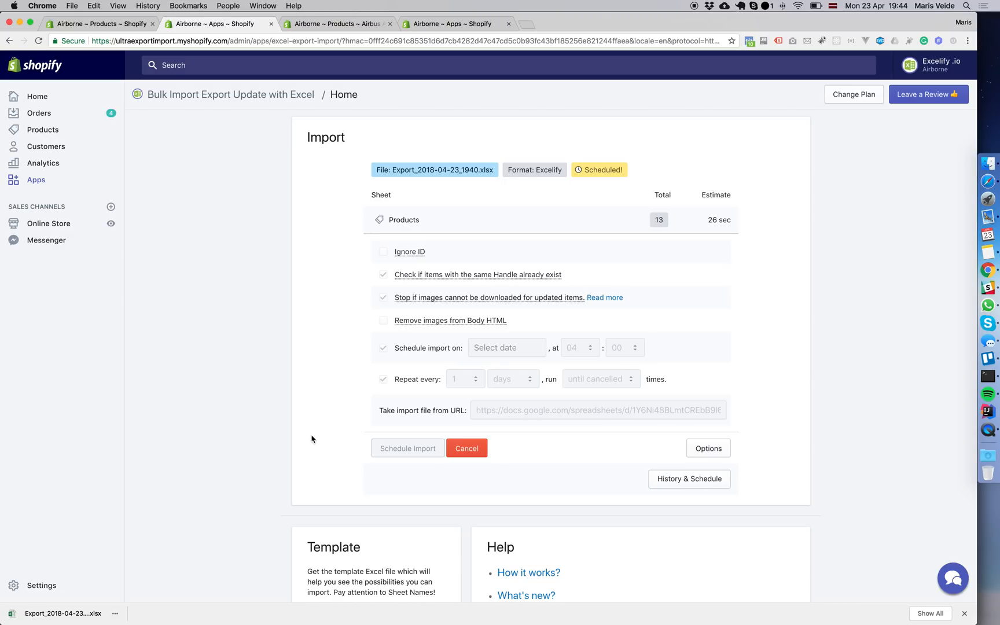
left_click(466, 448)
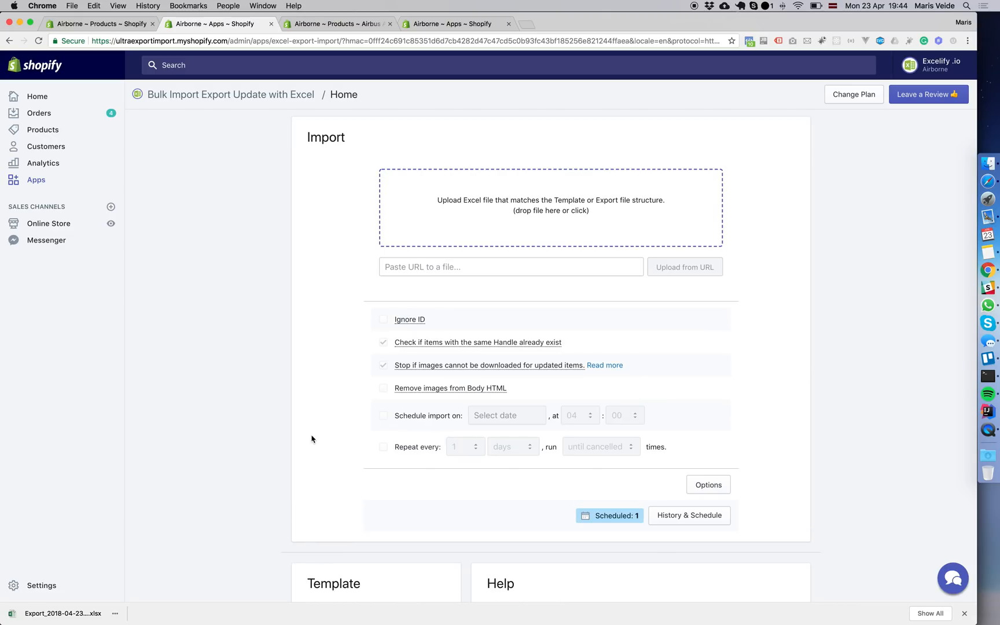
left_click(707, 483)
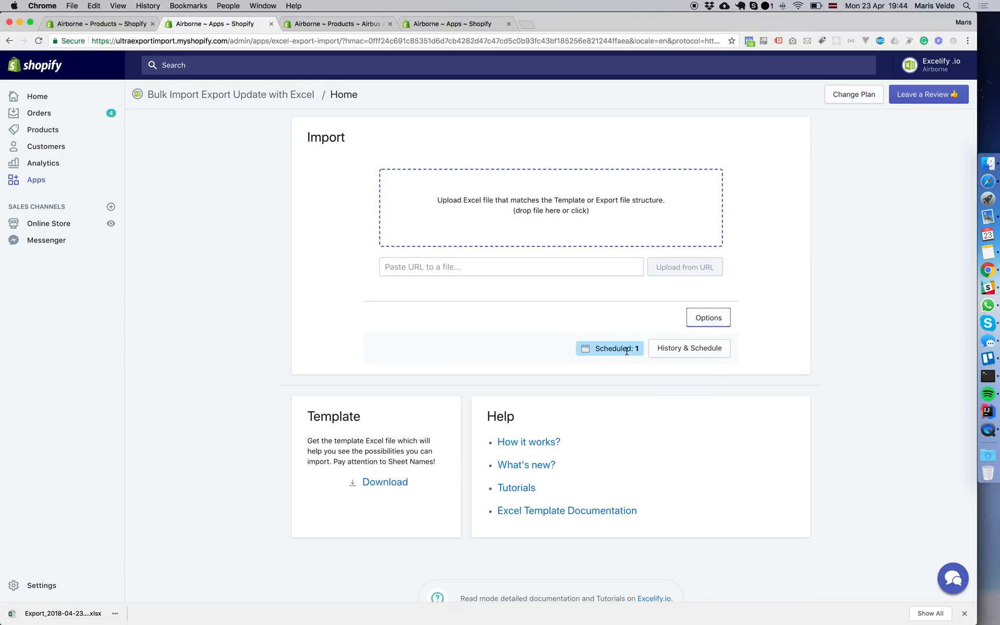
left_click(688, 348)
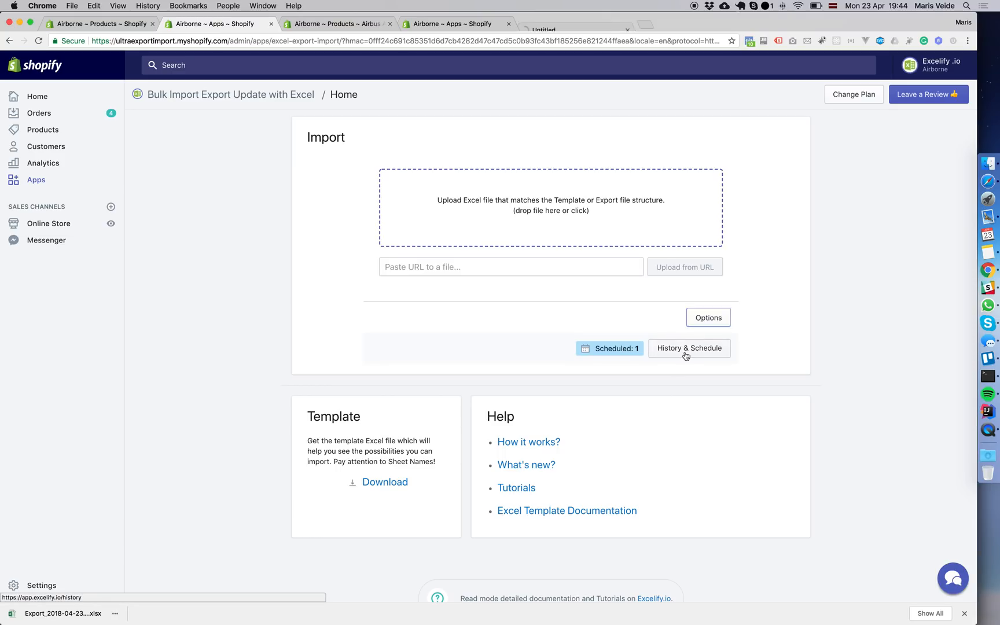
- Open History & Schedule in a new tab and verify the daily 04:00 URL import is Scheduled
left_click(688, 348)
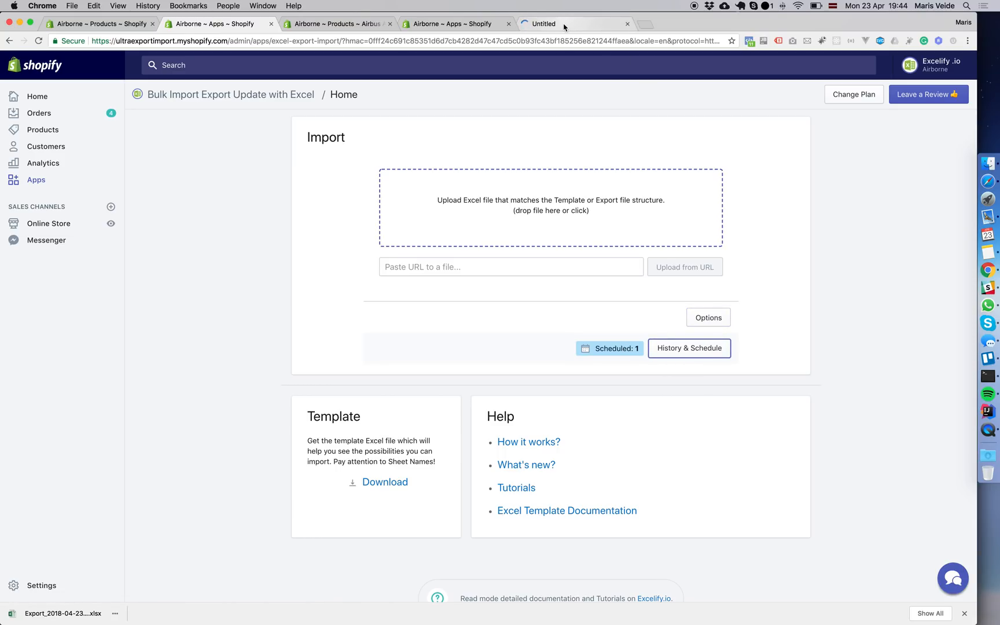
left_click(689, 349)
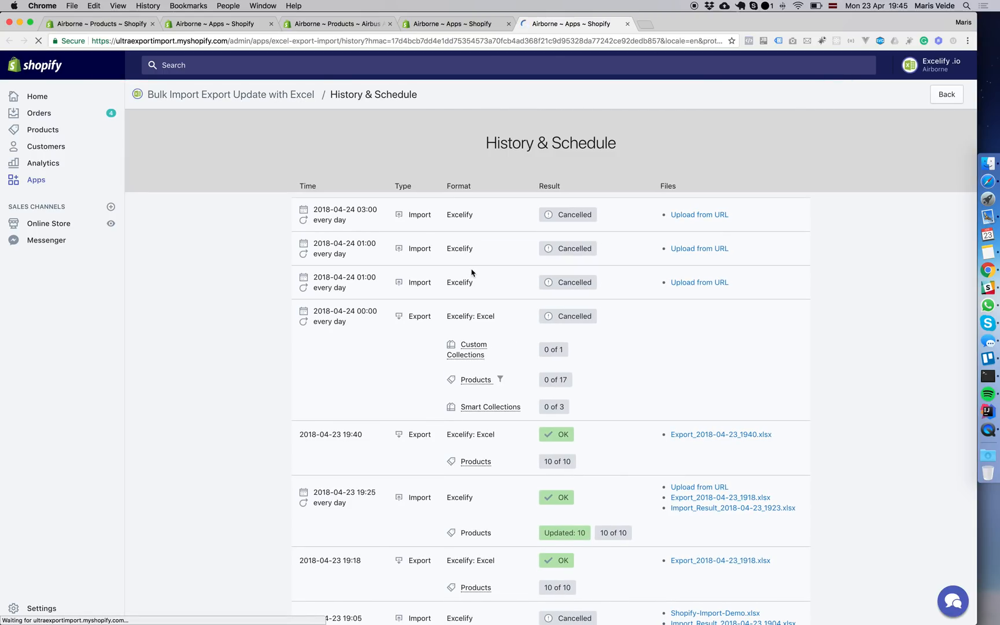
left_click(945, 94)
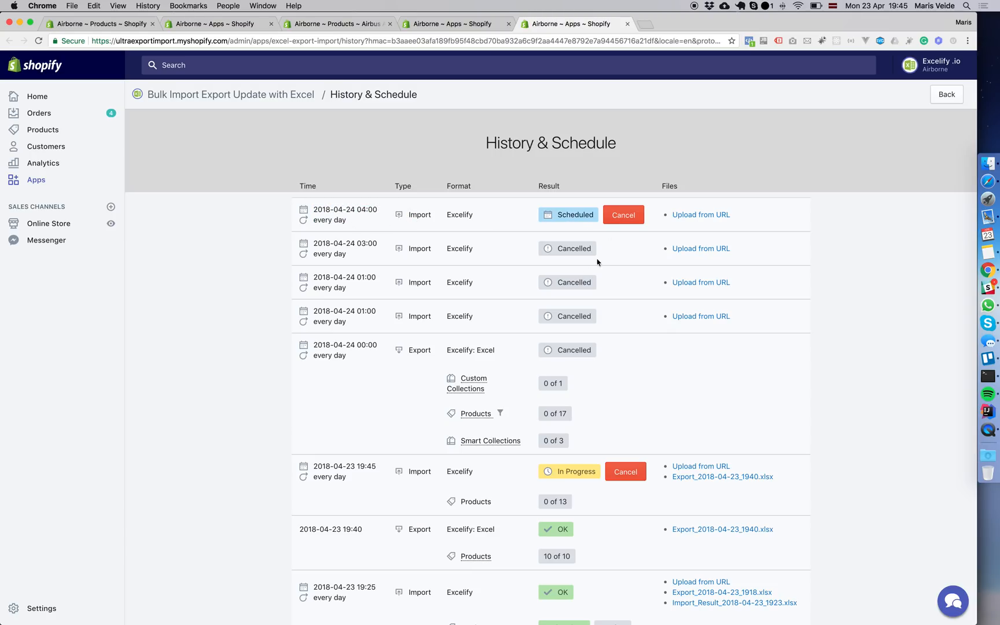
mouse_move(617, 204)
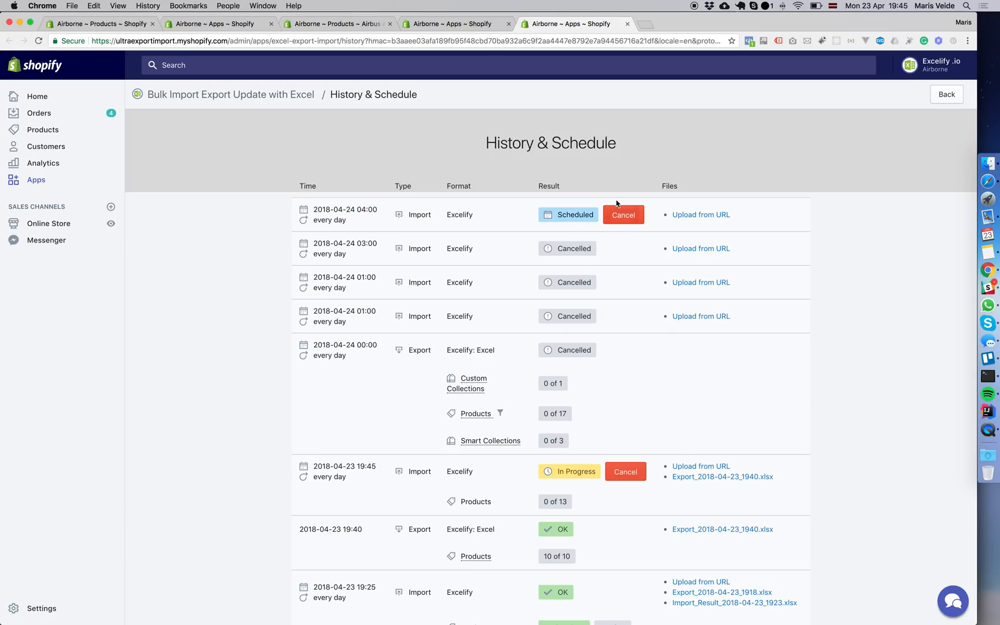
mouse_move(700, 215)
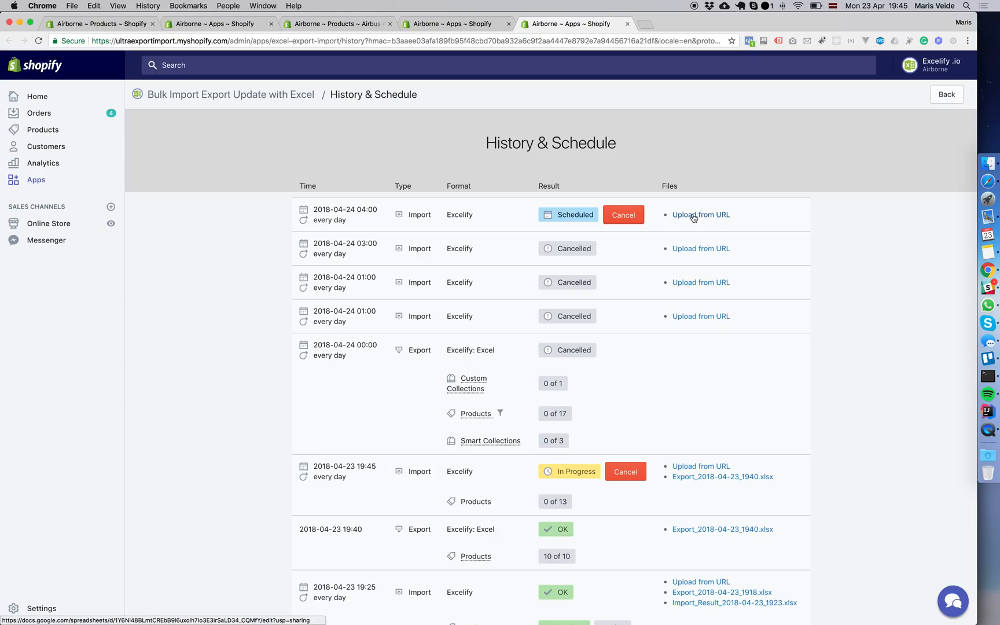
- View the shared Google Sheet behind the daily import, then close it and return to history
left_click(700, 214)
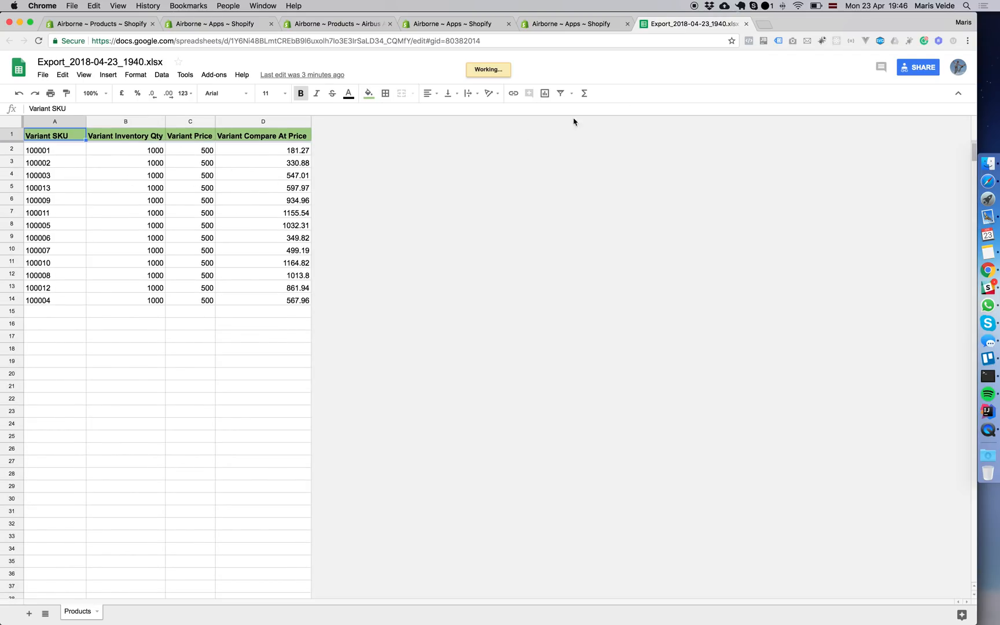
left_click(567, 23)
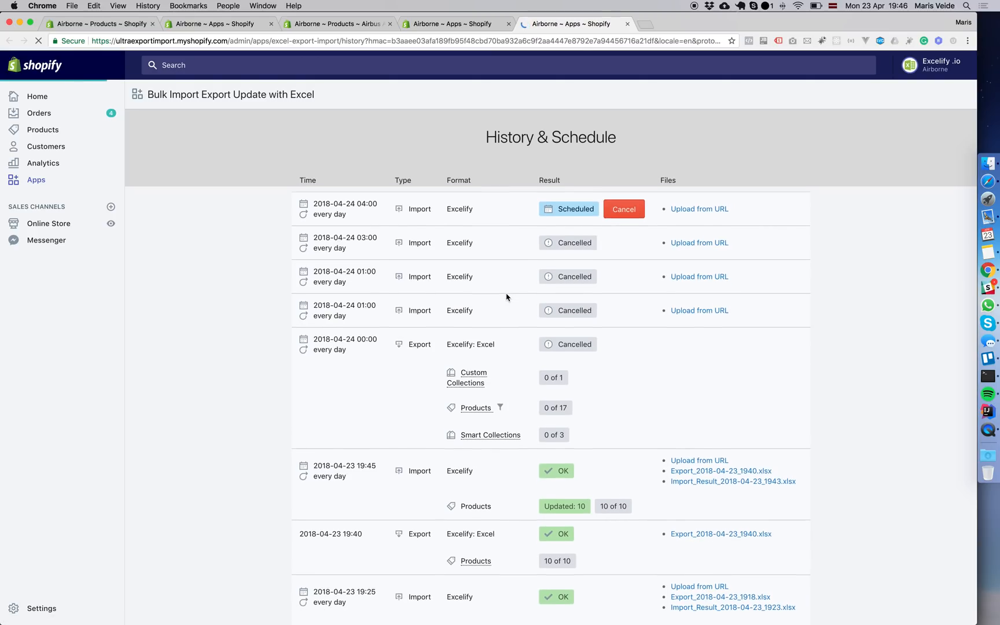
- Download Export_2018-04-23_1940.xlsx from the 19:45 import and open it
scroll("down", 3)
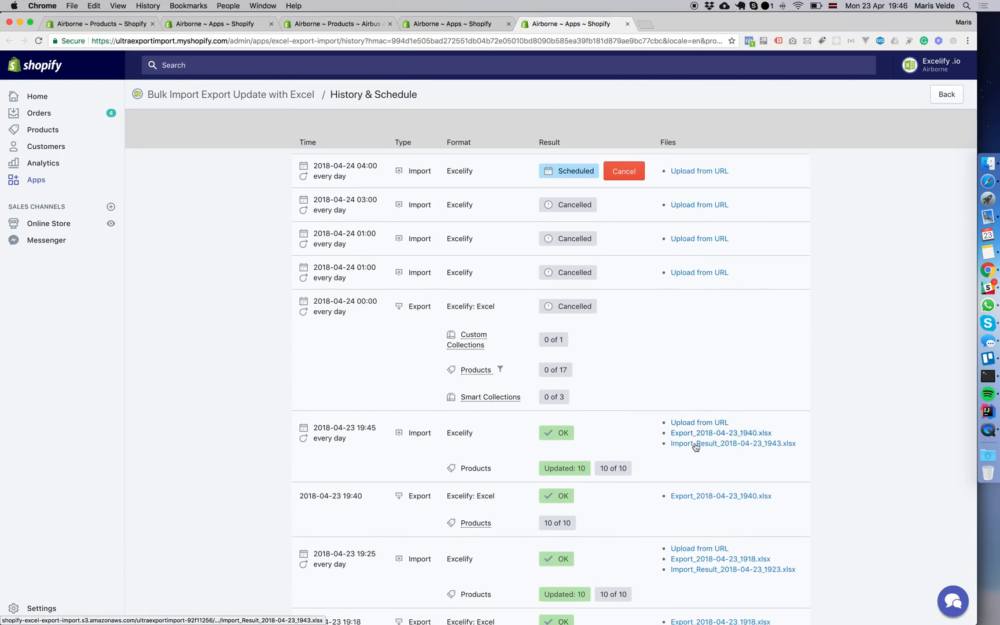
mouse_move(695, 437)
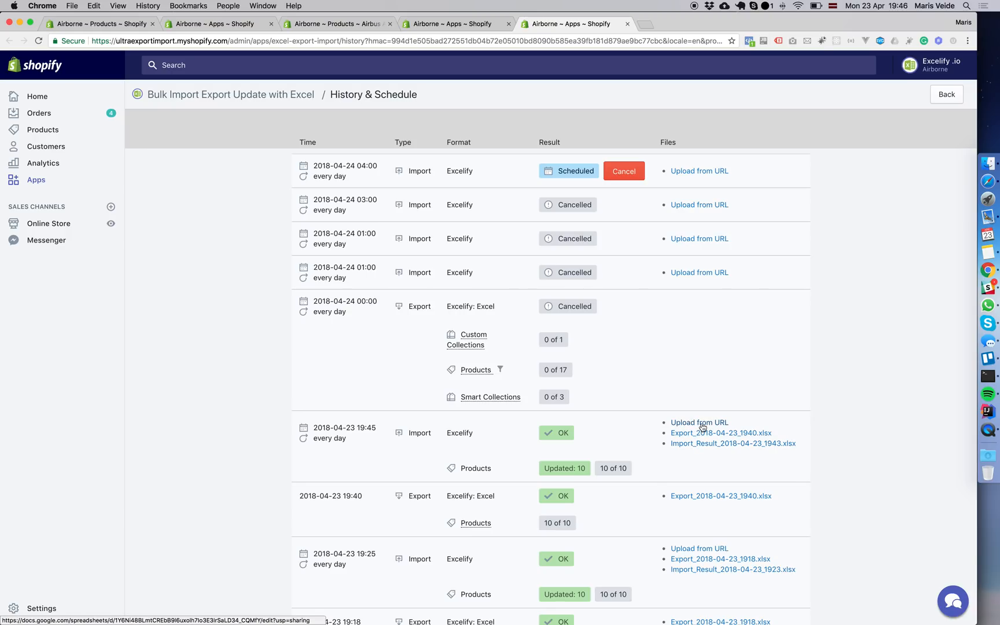
mouse_move(720, 433)
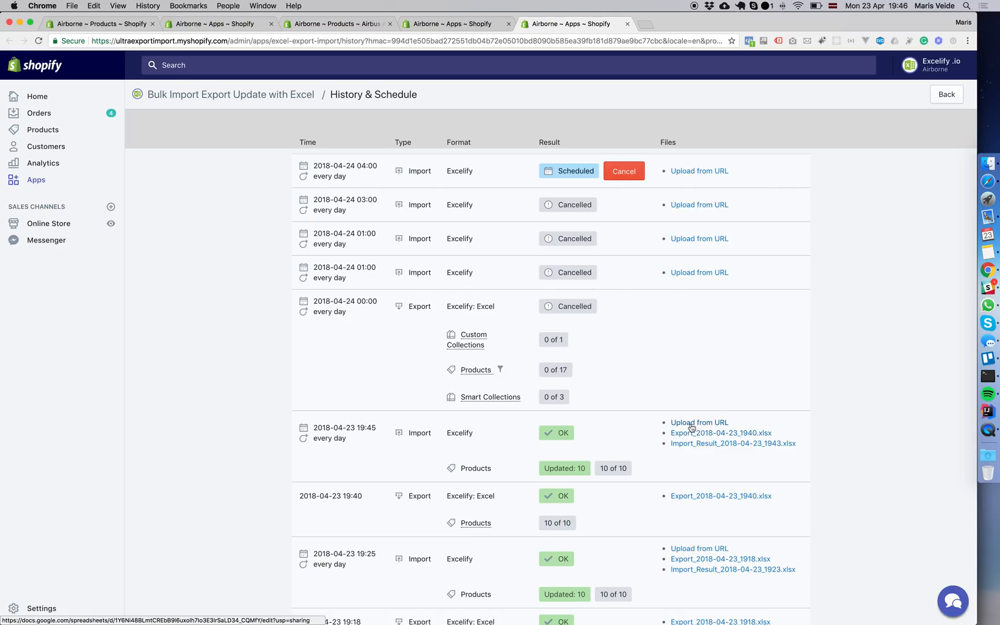
mouse_move(720, 432)
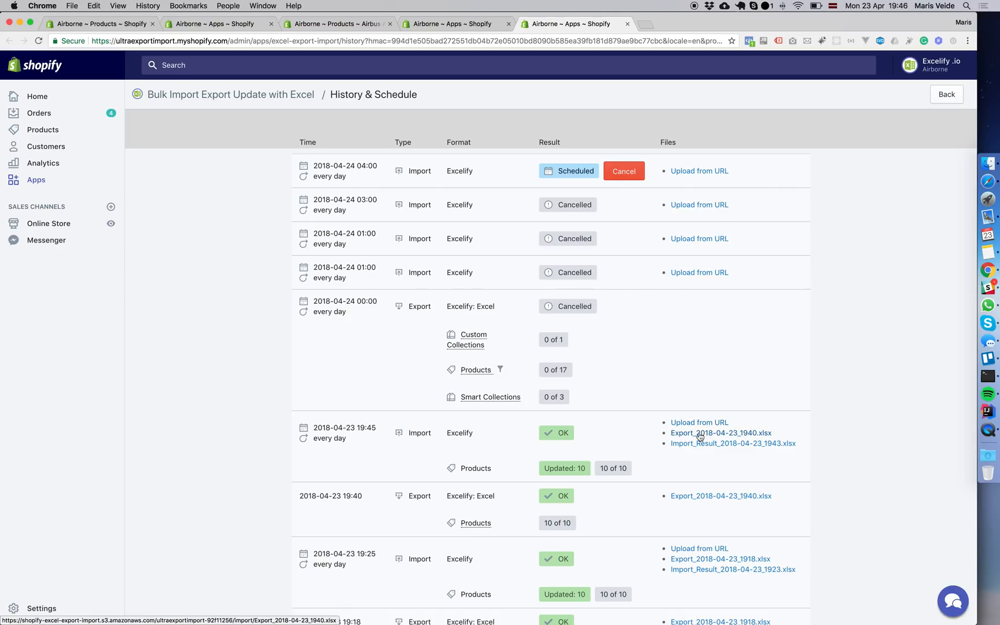
left_click(720, 432)
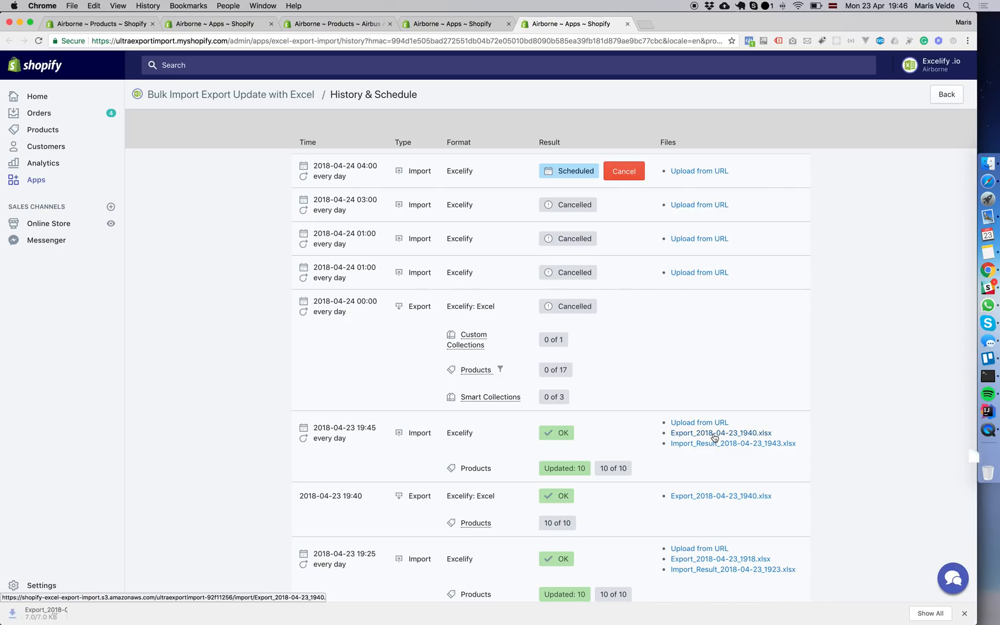
left_click(720, 433)
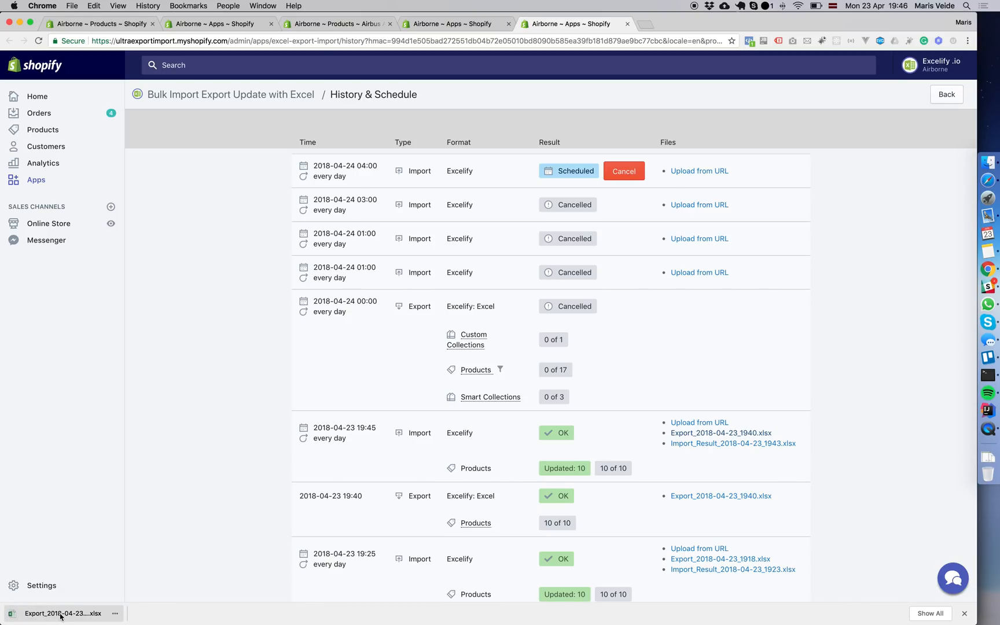
left_click(62, 613)
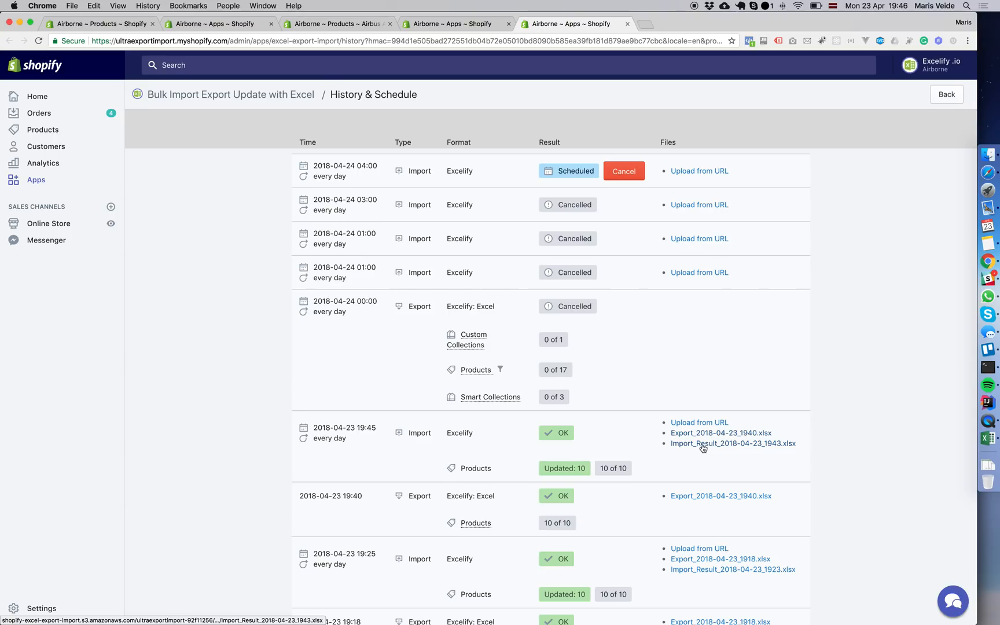
- Open Import_Result_2018-04-23_1943.xlsx in Excel to review the OK results and comments
left_click(732, 443)
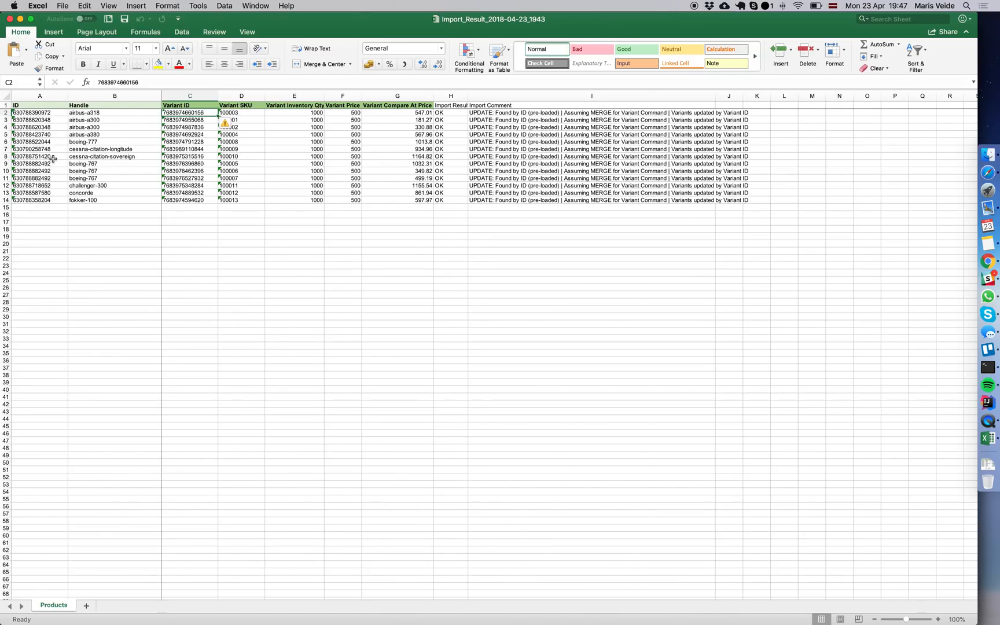
mouse_move(120, 115)
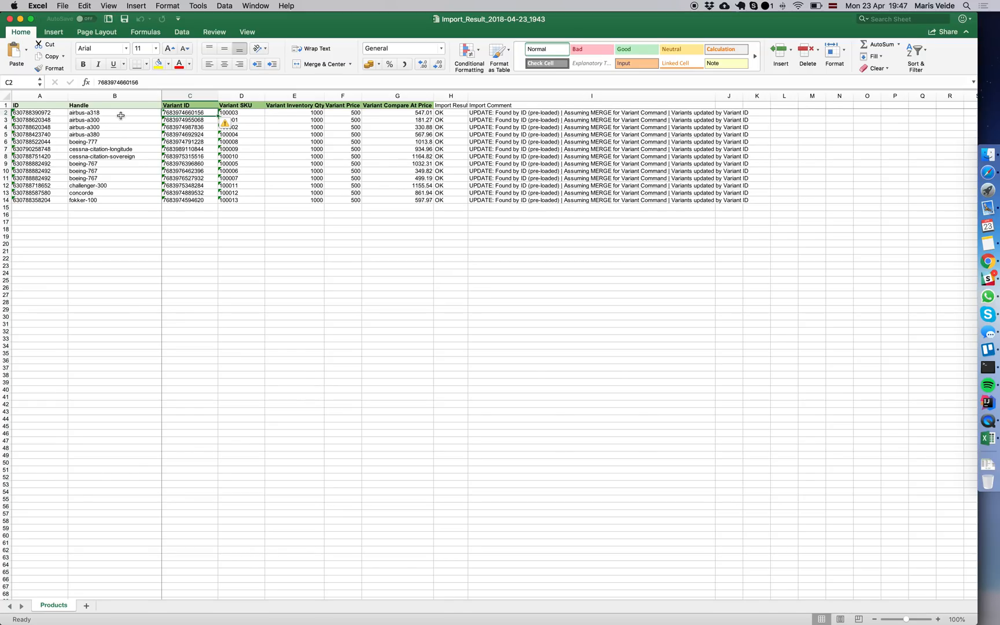
left_click(114, 156)
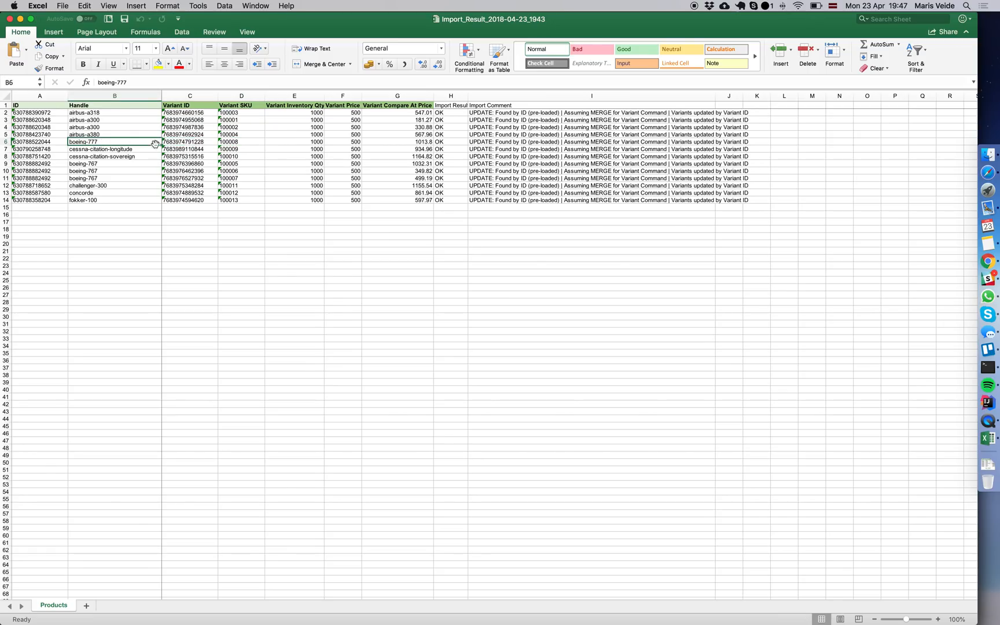
mouse_move(285, 154)
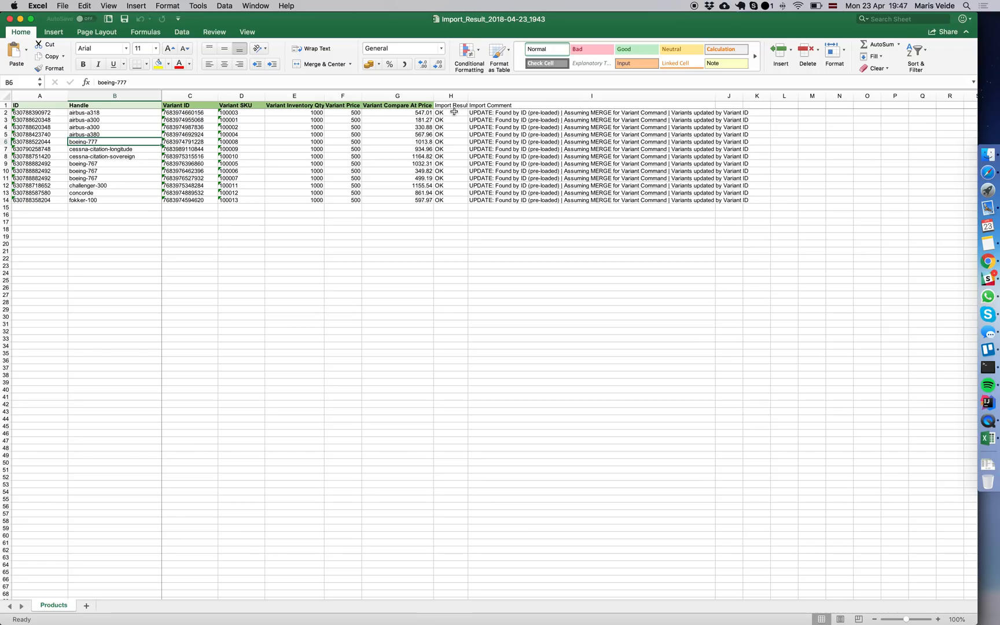
mouse_move(430, 185)
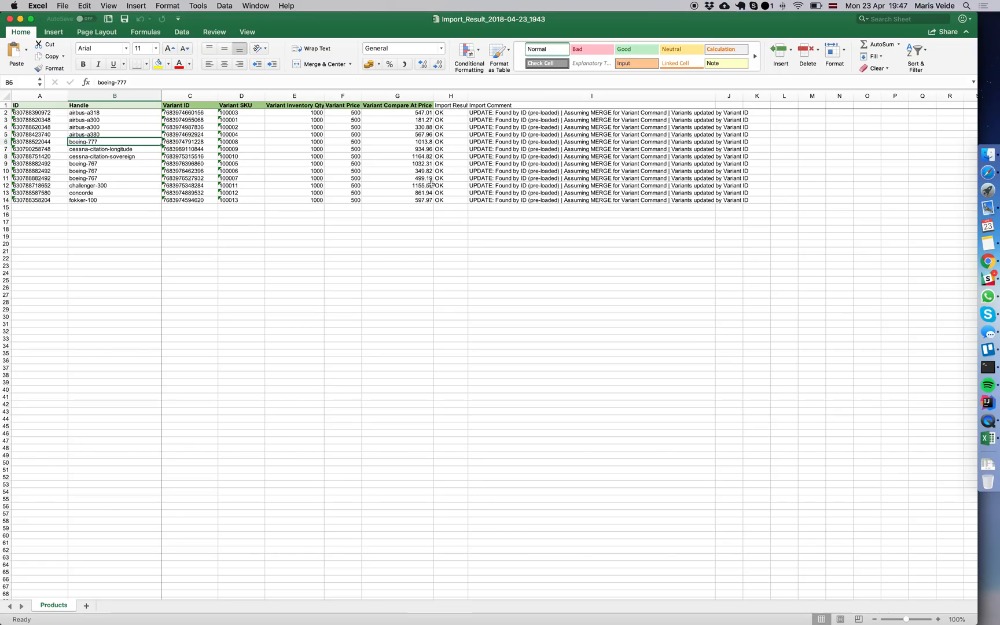
mouse_move(483, 171)
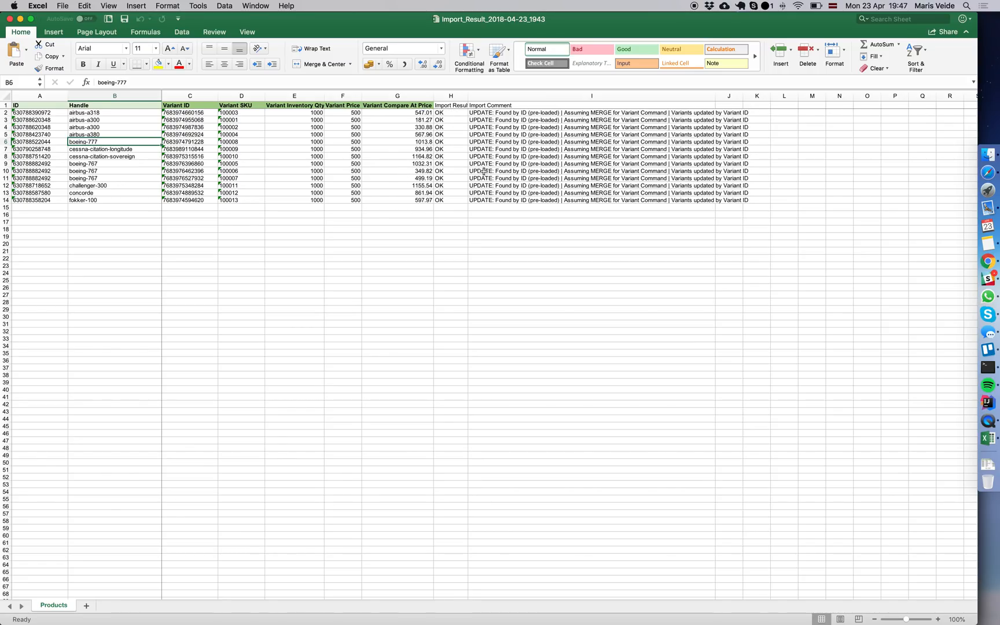
mouse_move(570, 170)
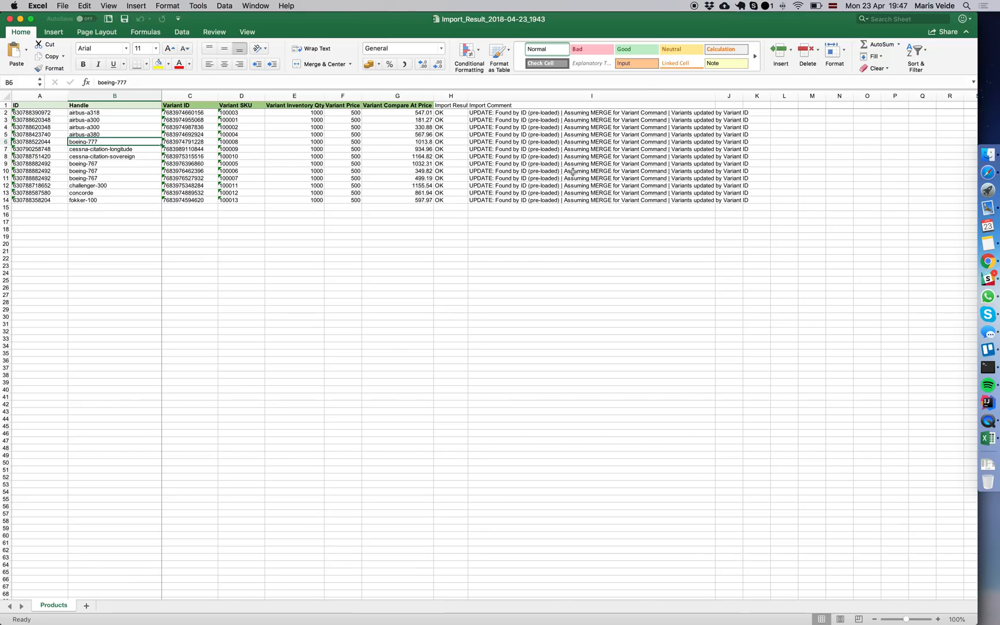
mouse_move(258, 139)
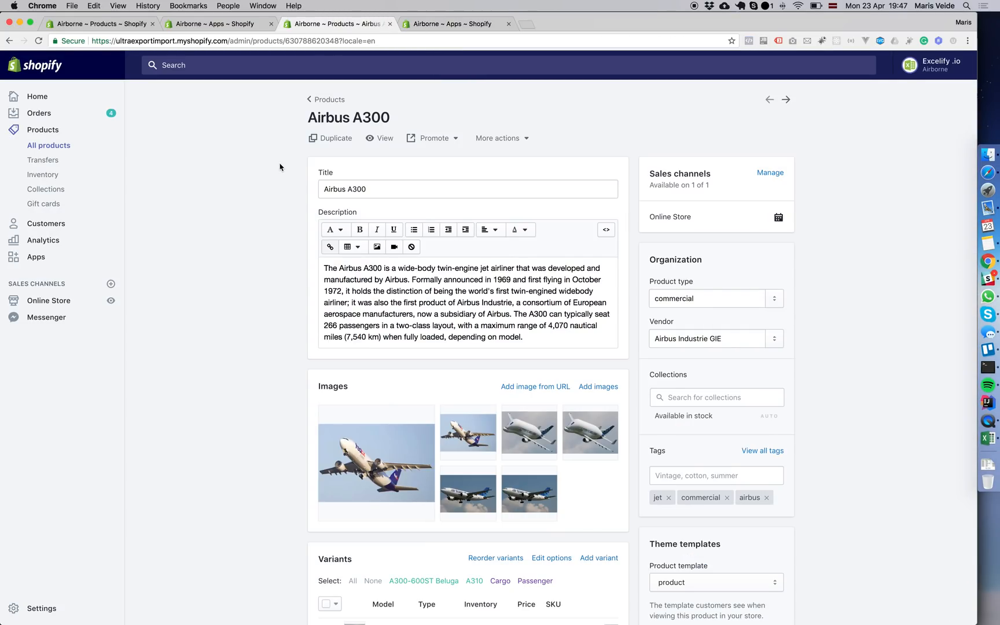
- Scroll the Airbus A300 page to check variants show inventory 1000 and price €500
scroll("down", 3)
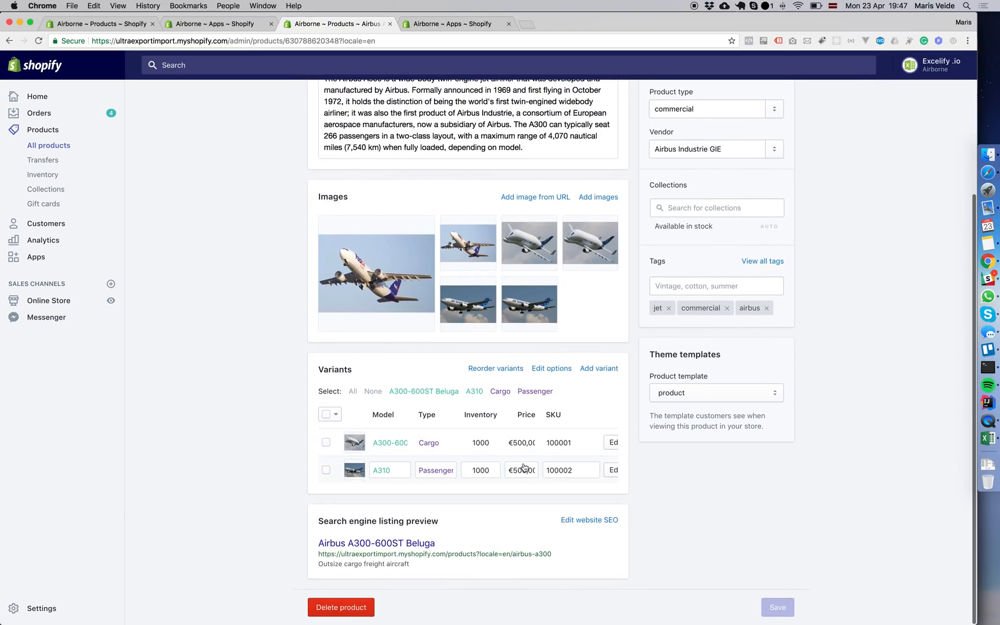
scroll("up", 3)
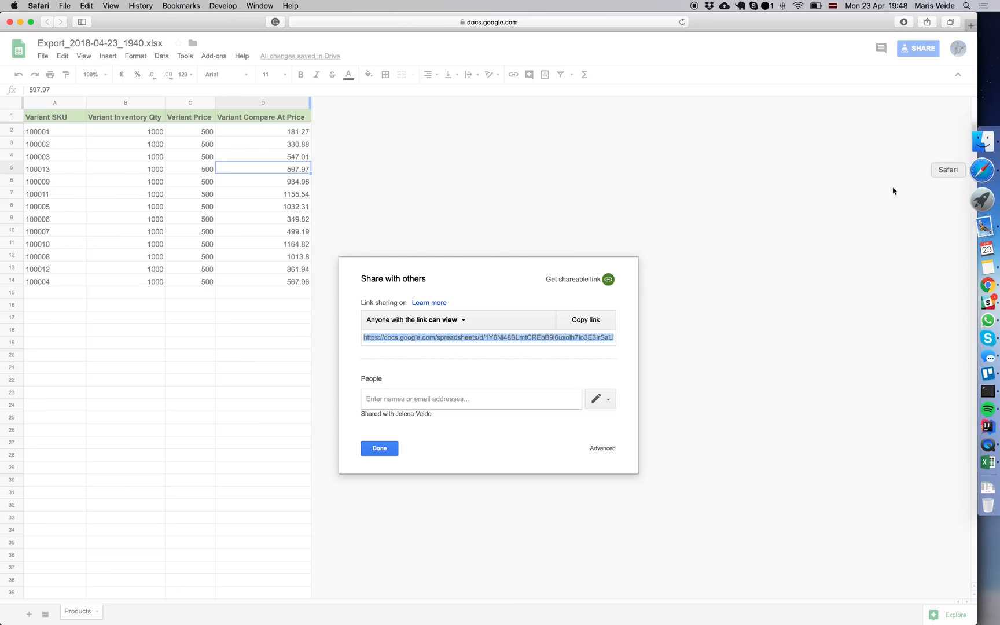
- Close the Google Sheets sharing dialog and return to the Airbus A300 product tab
left_click(379, 447)
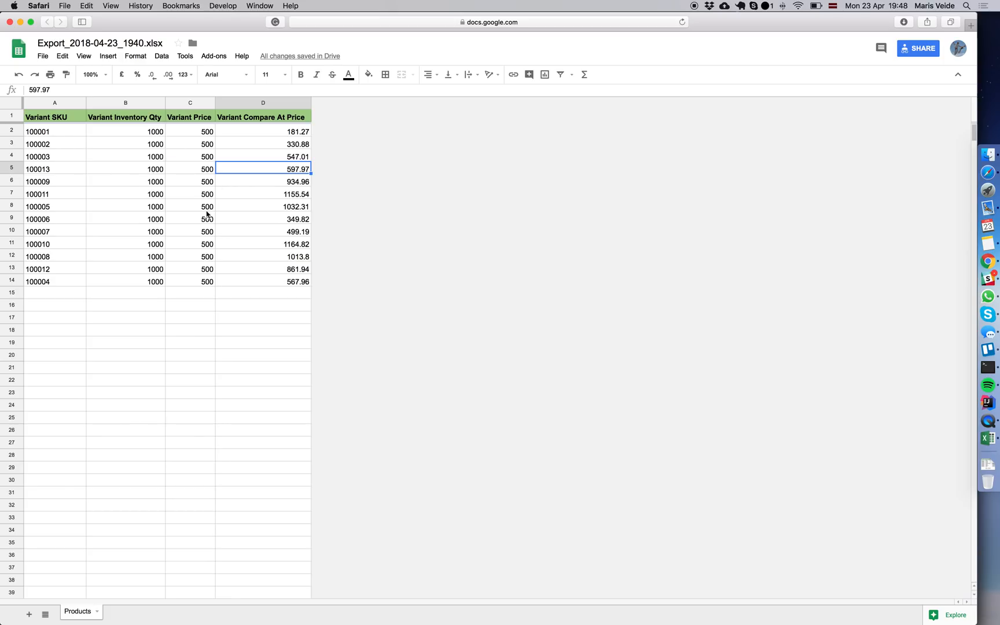
mouse_move(224, 182)
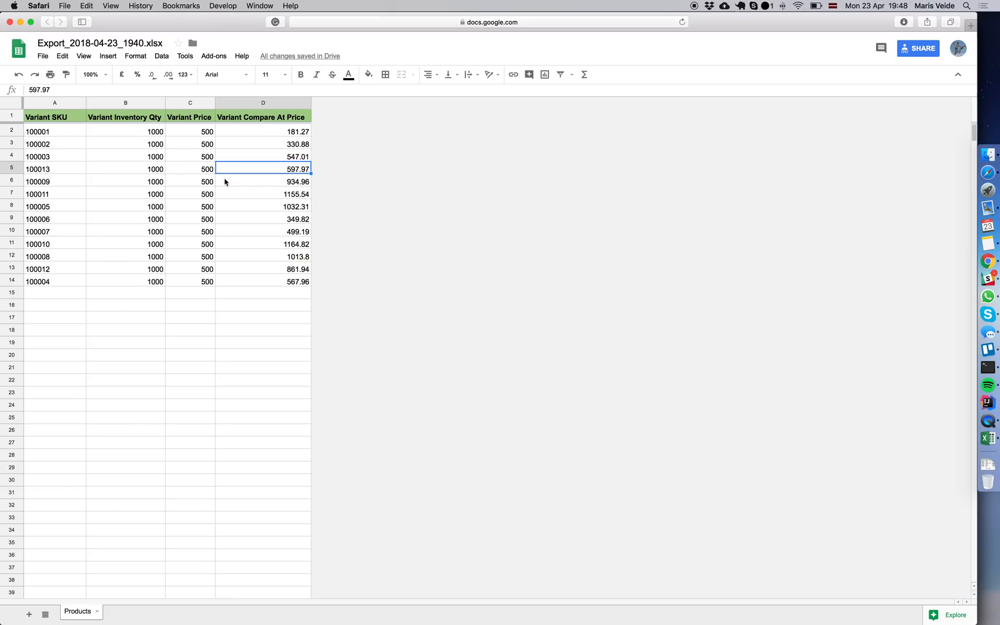
left_click(155, 218)
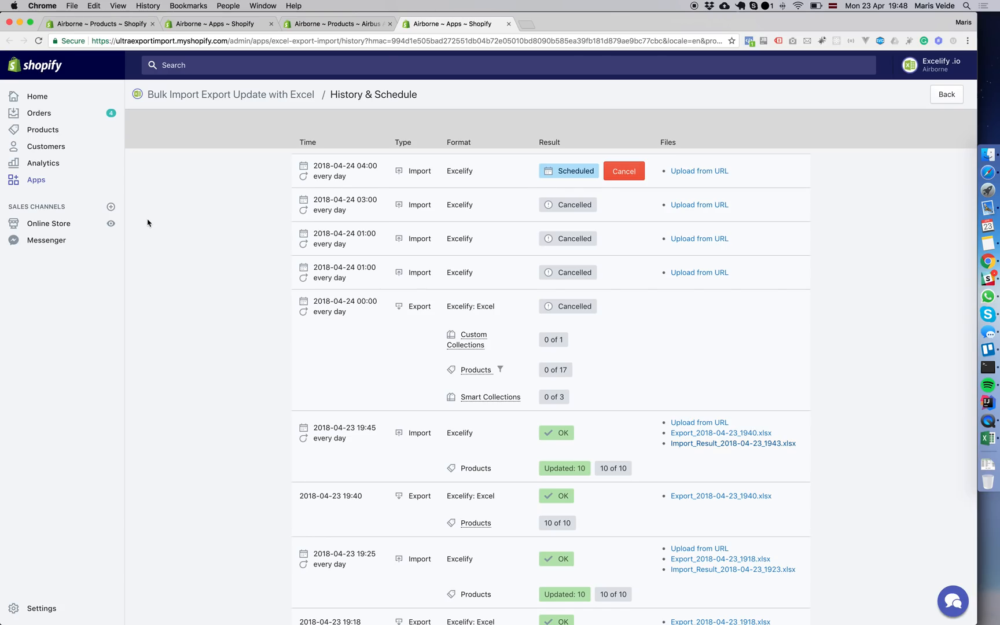
left_click(337, 24)
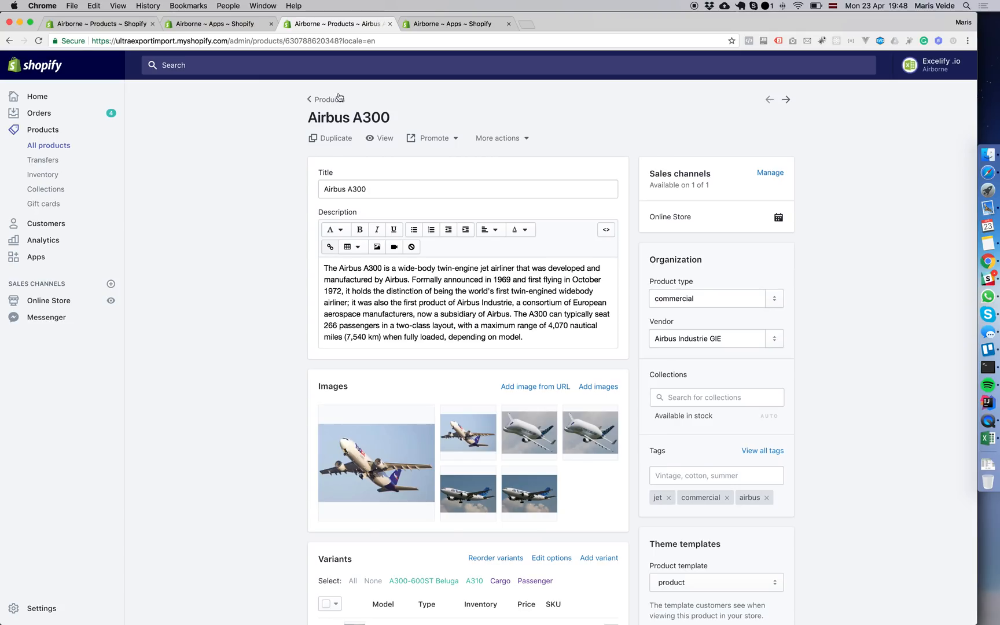